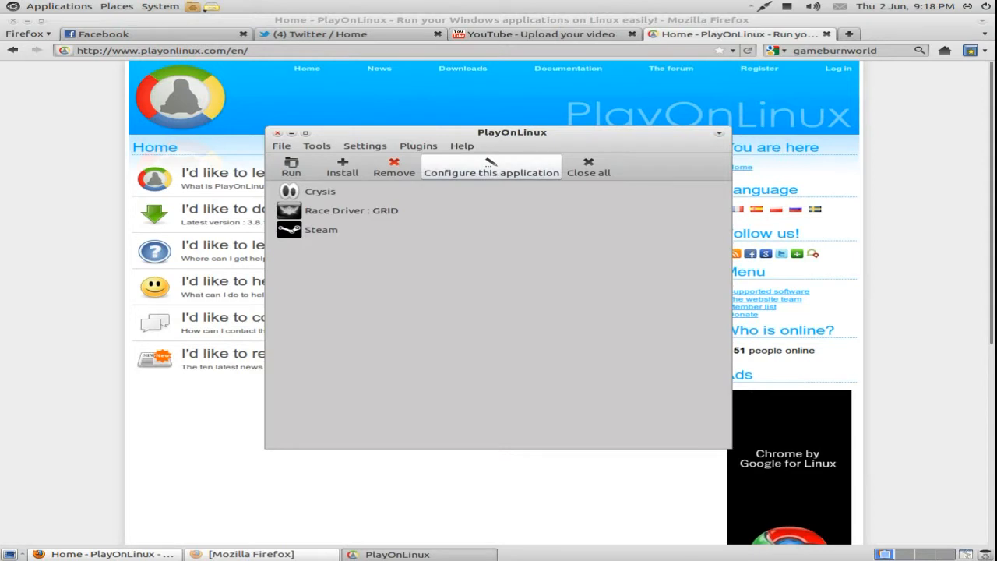
Step: Minimize the PlayOnLinux window listing Crysis, GRID and Steam to reveal the homepage
left_click_drag(512, 132, 557, 133)
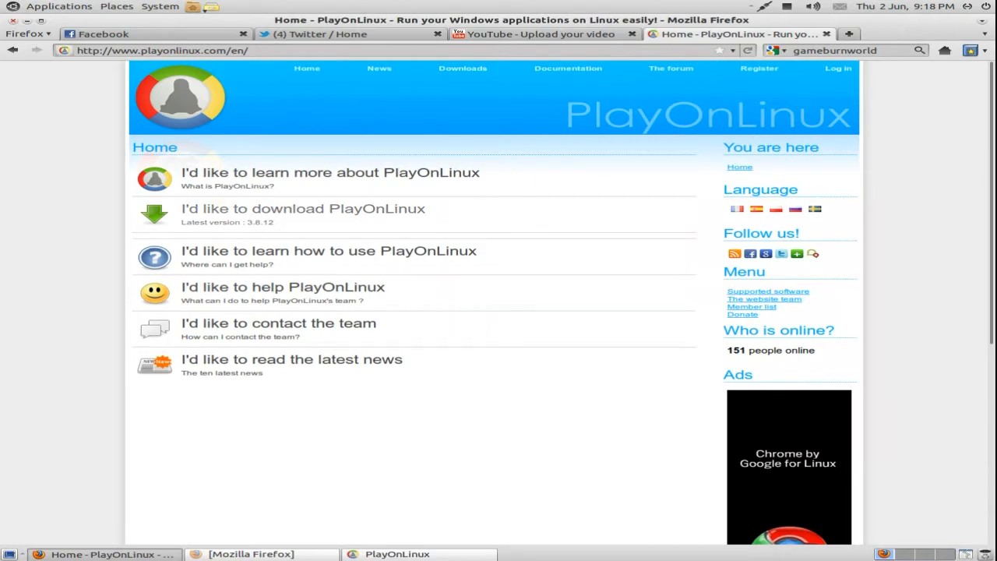
Step: Open the playonlinux.com Downloads page and scroll through the Ubuntu .deb and apt commands
left_click(303, 208)
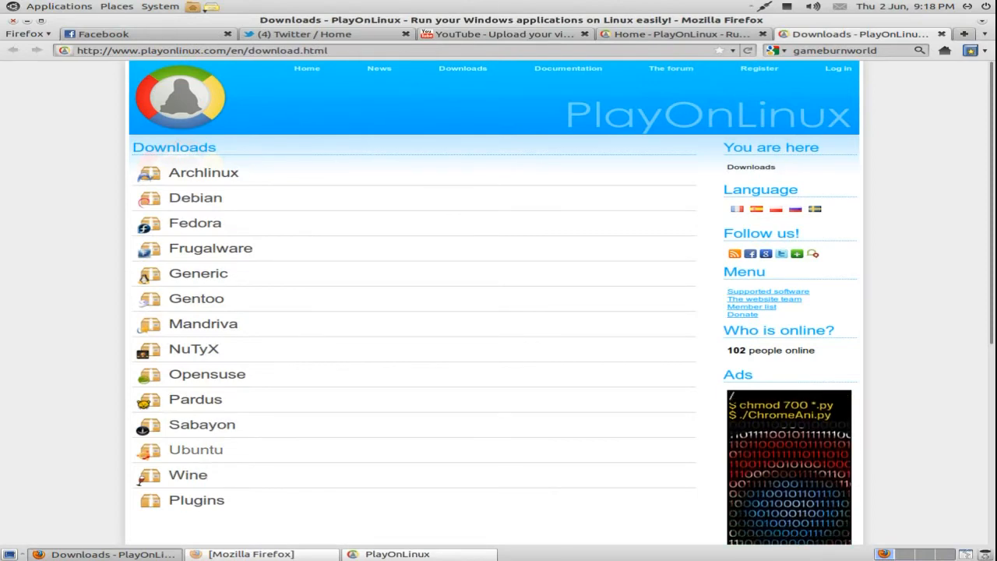
scroll("down", 3)
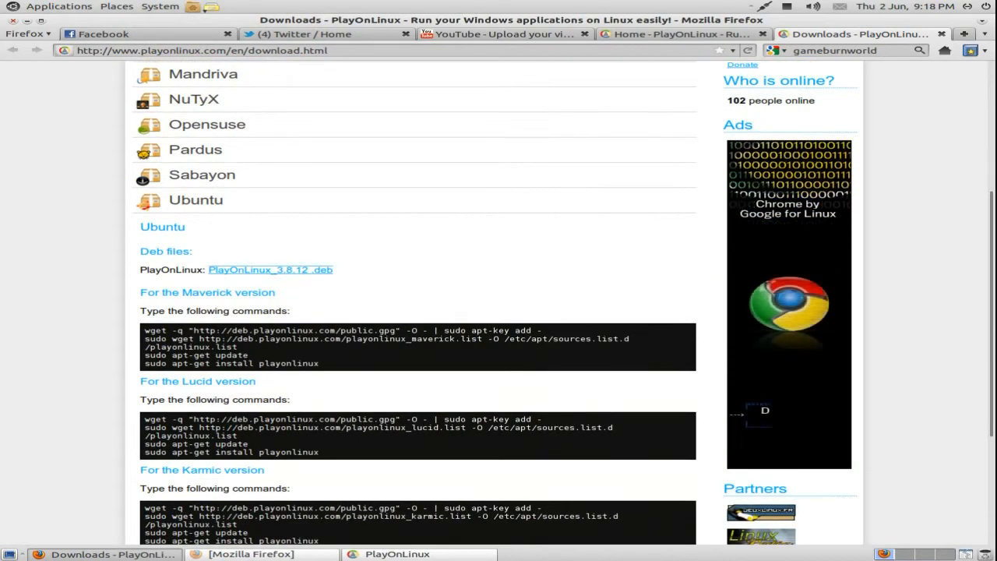
scroll("down", 3)
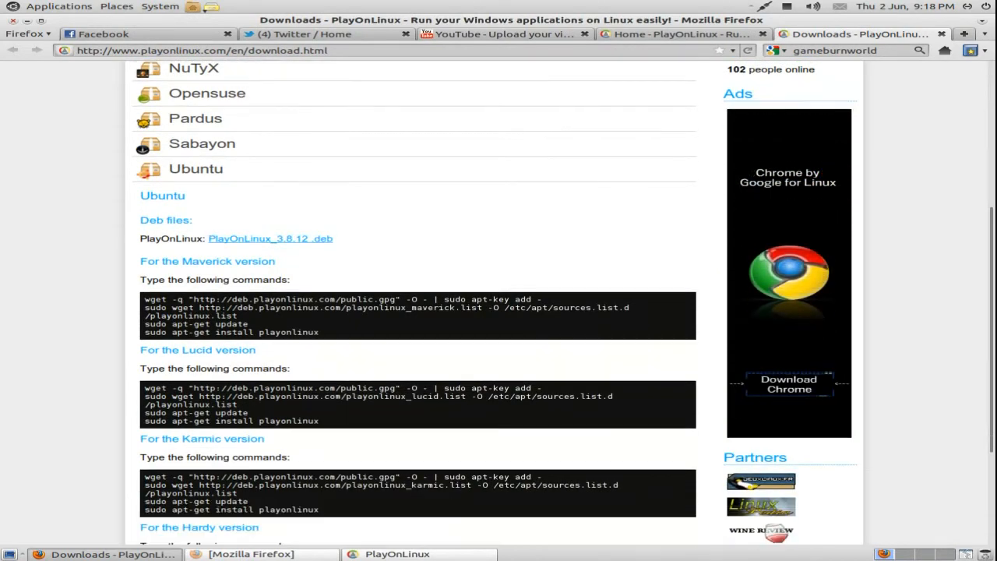
scroll("down", 3)
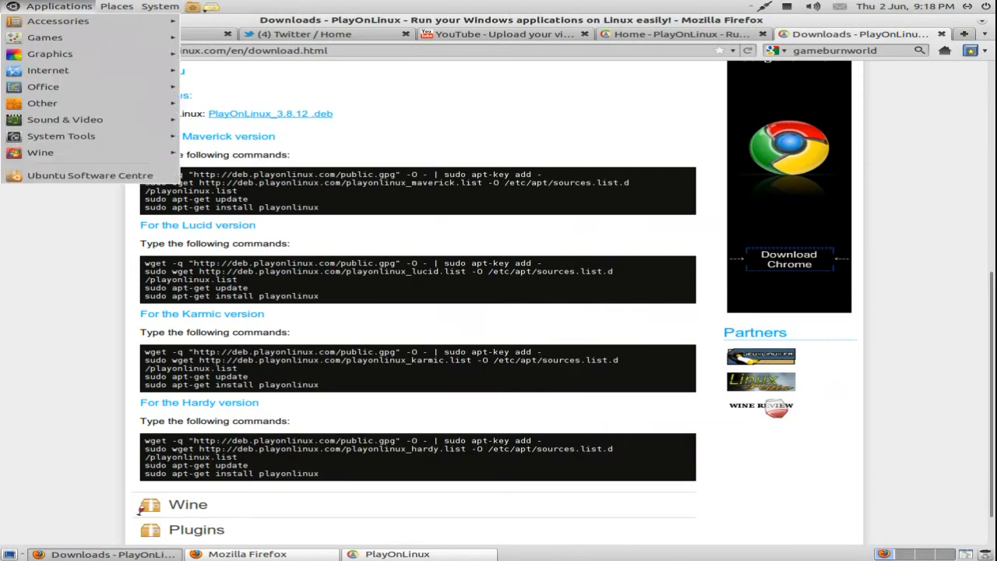
Step: Search Ubuntu Software Centre for 'playonlinu', then return to Firefox's PlayOnLinux Home tab
left_click(91, 175)
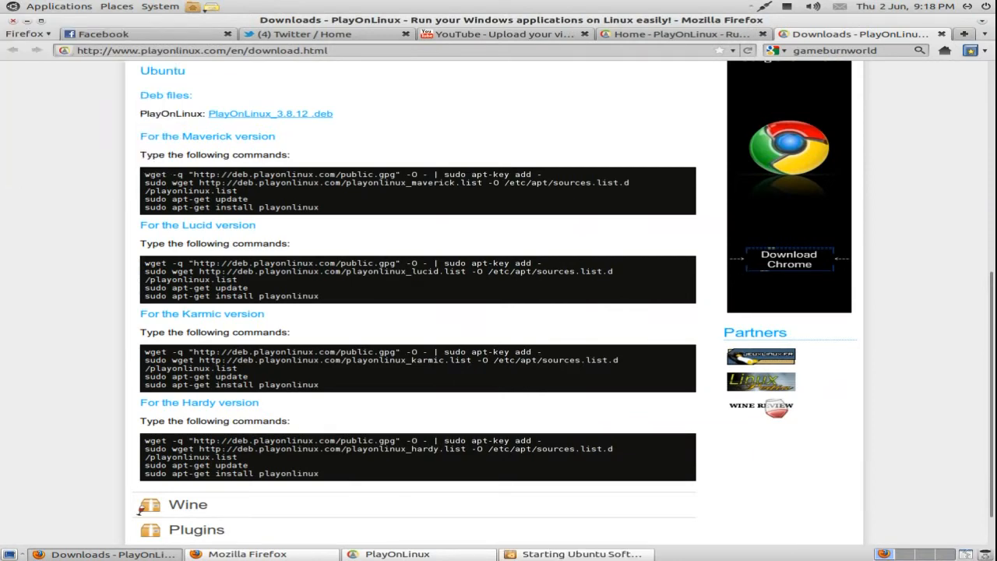
scroll("up", 3)
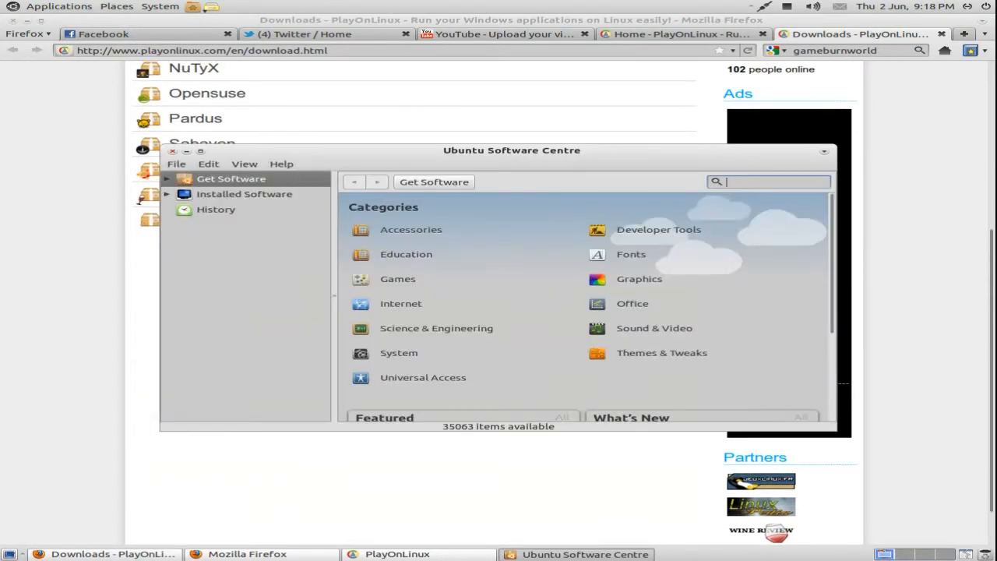
type("playonlinu")
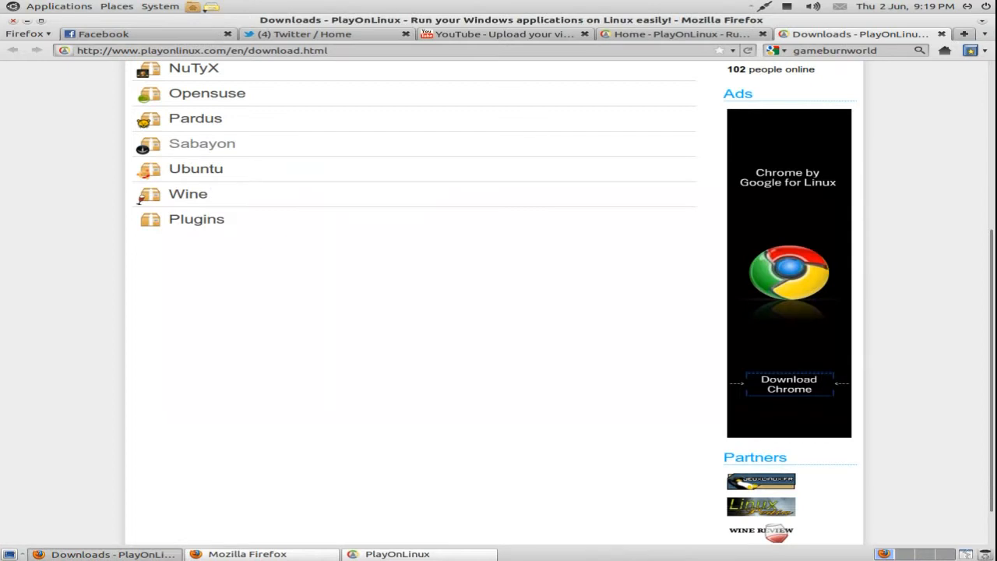
left_click(306, 68)
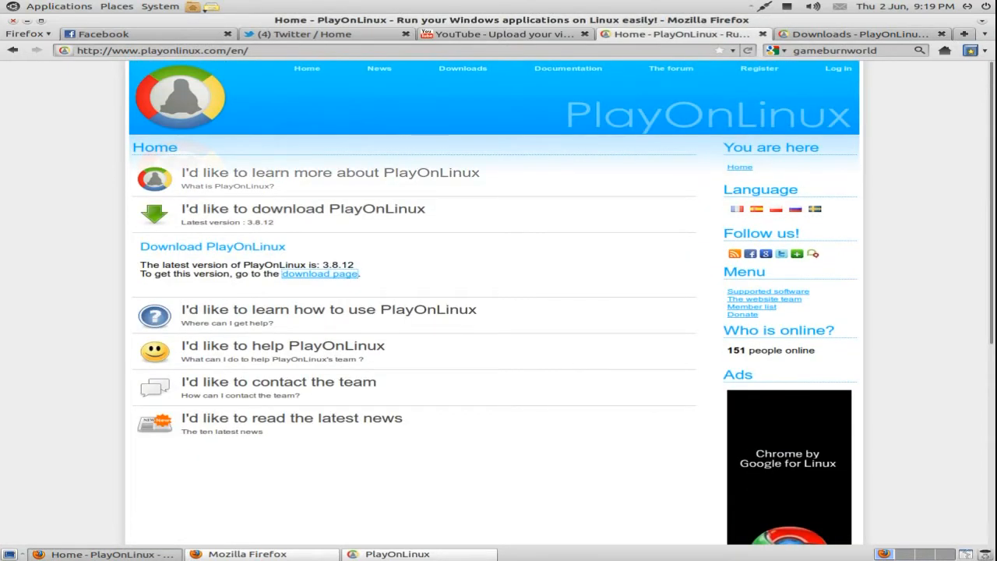
Step: Restore PlayOnLinux, open the Install catalog's Games category and scroll past Prince of Persia
left_click(397, 554)
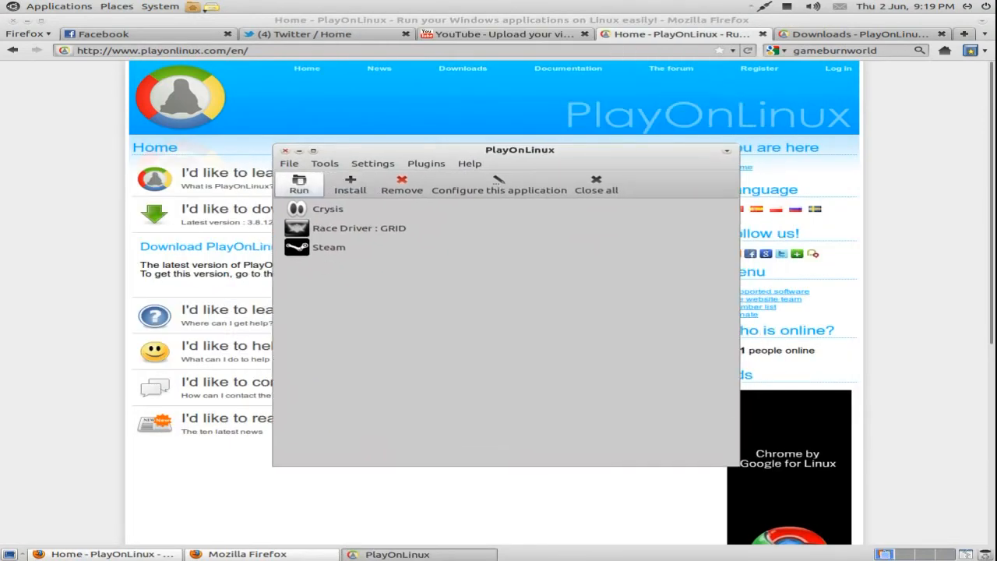
left_click(327, 208)
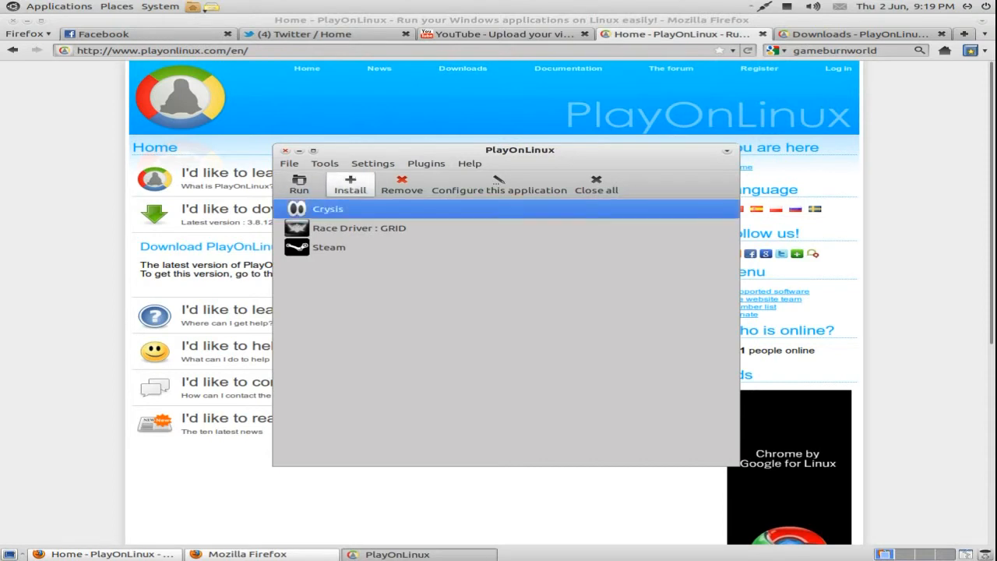
left_click(350, 184)
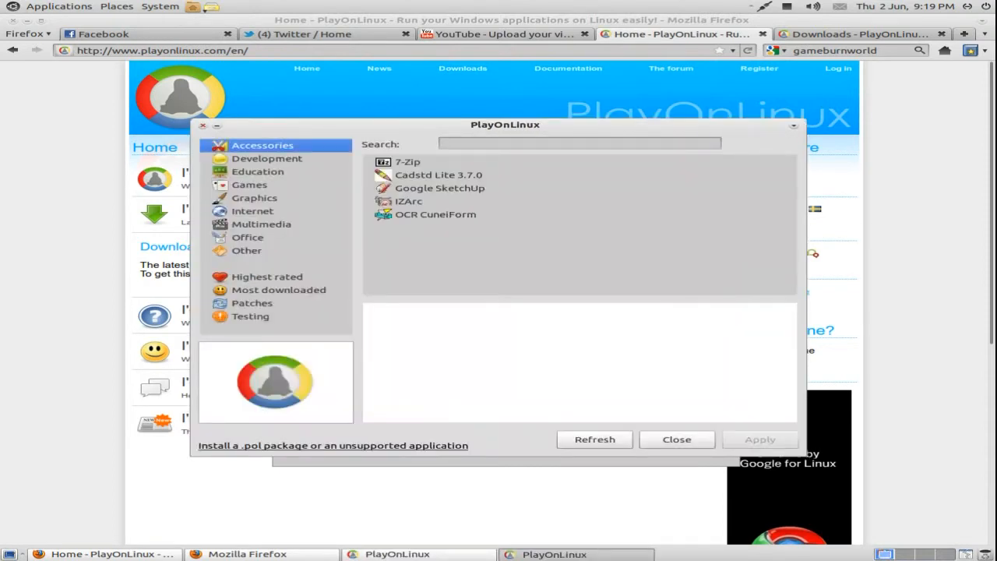
left_click(250, 184)
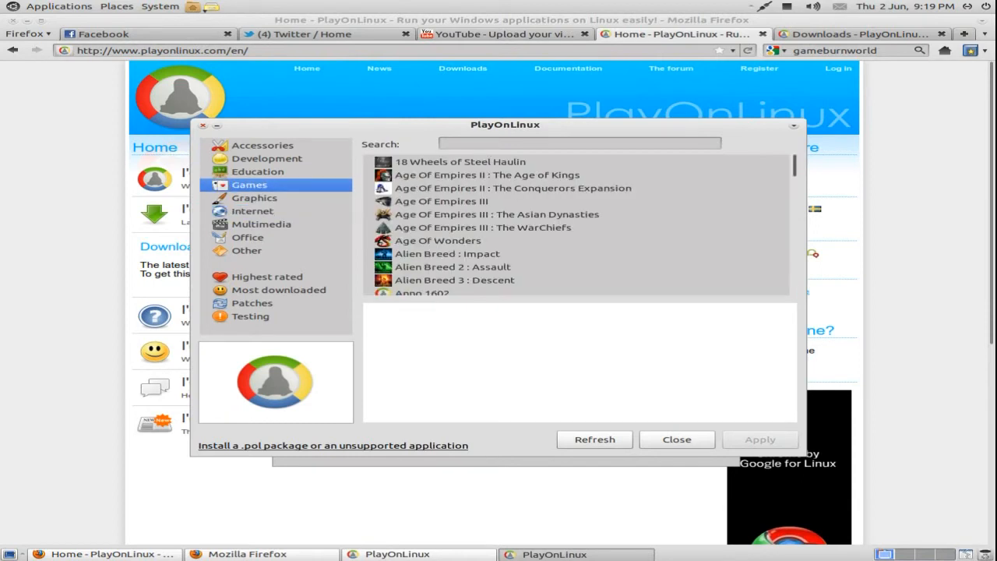
scroll("down", 3)
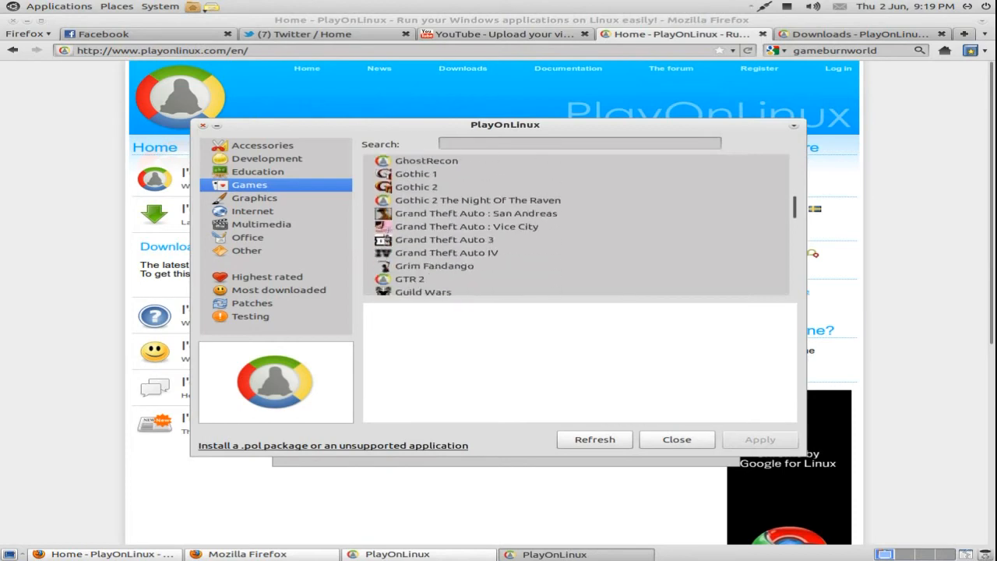
scroll("down", 3)
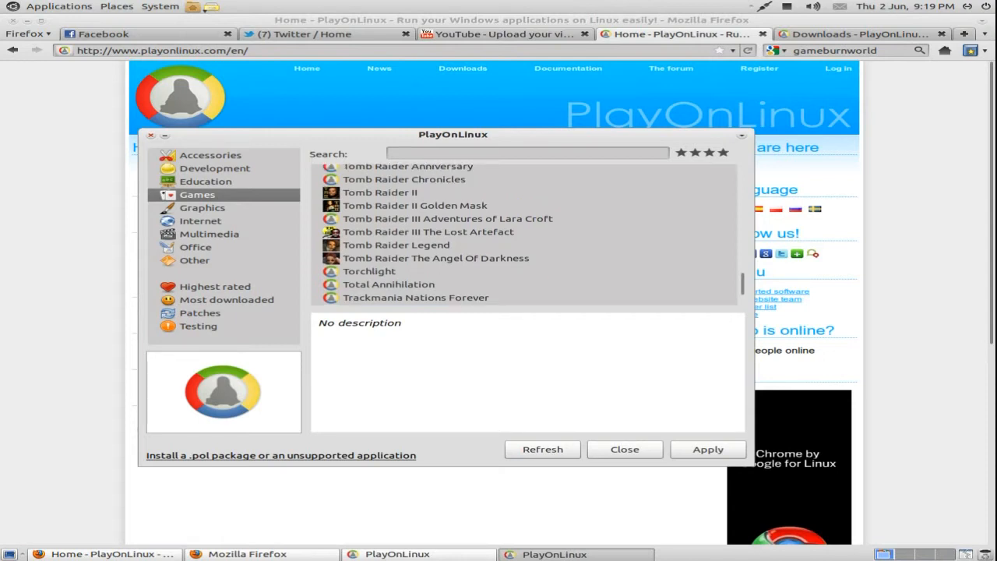
scroll("down", 3)
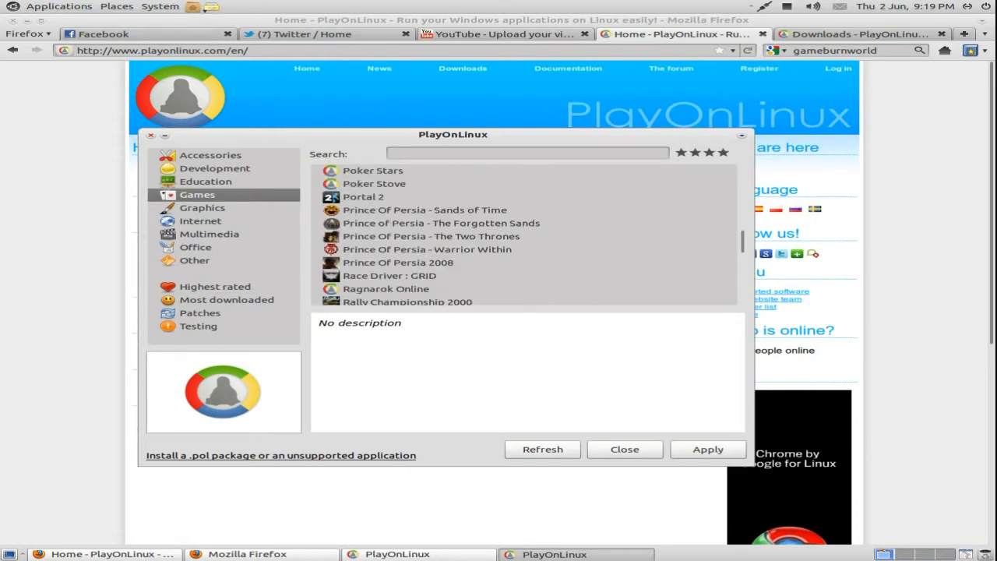
Step: Start a manual install of an unsupported application, naming the Wine prefix 'test'
left_click(363, 235)
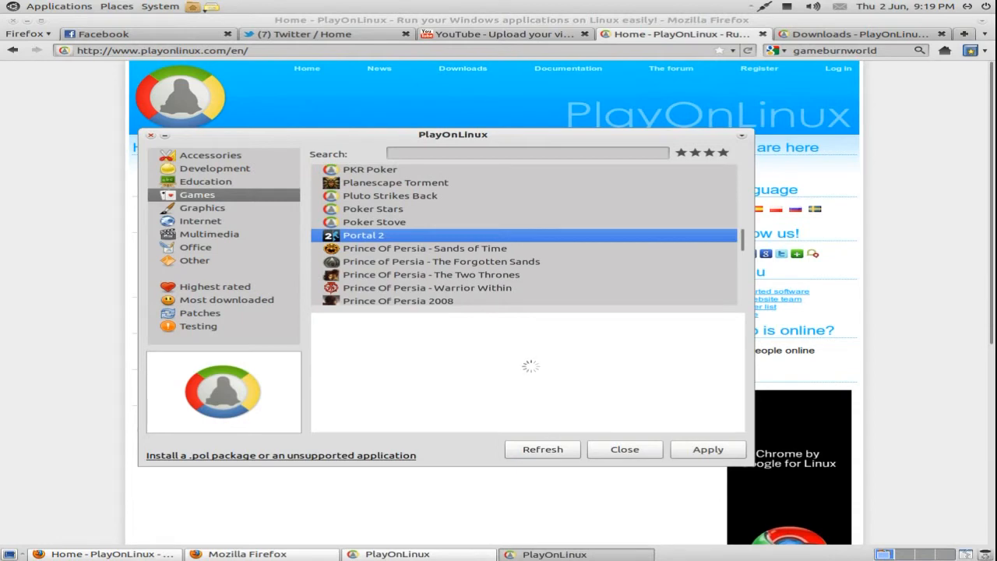
left_click(363, 234)
type("test")
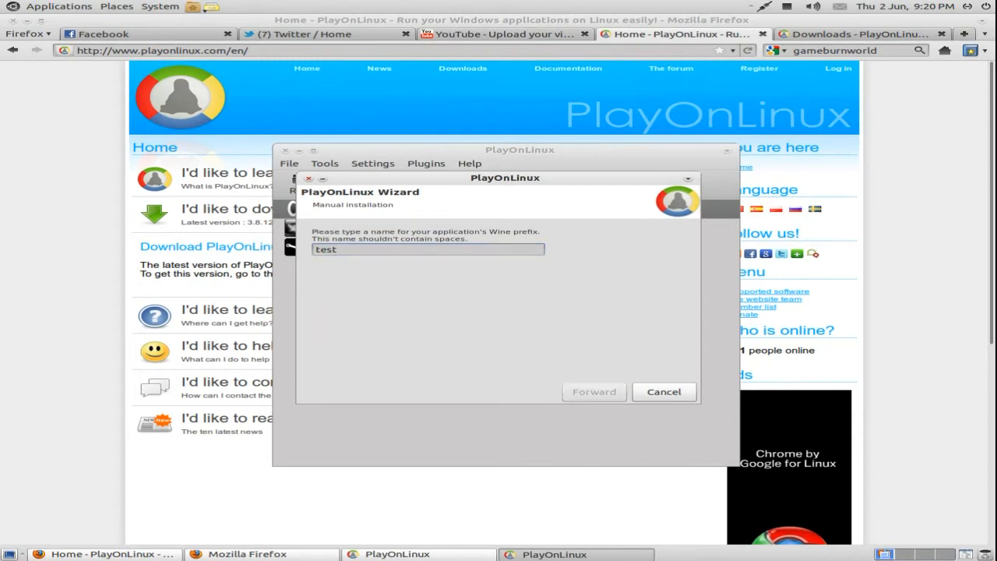
Step: Select Wine 1.3.10-crysis, advance to the install-file step, then cancel the wizard
left_click(594, 392)
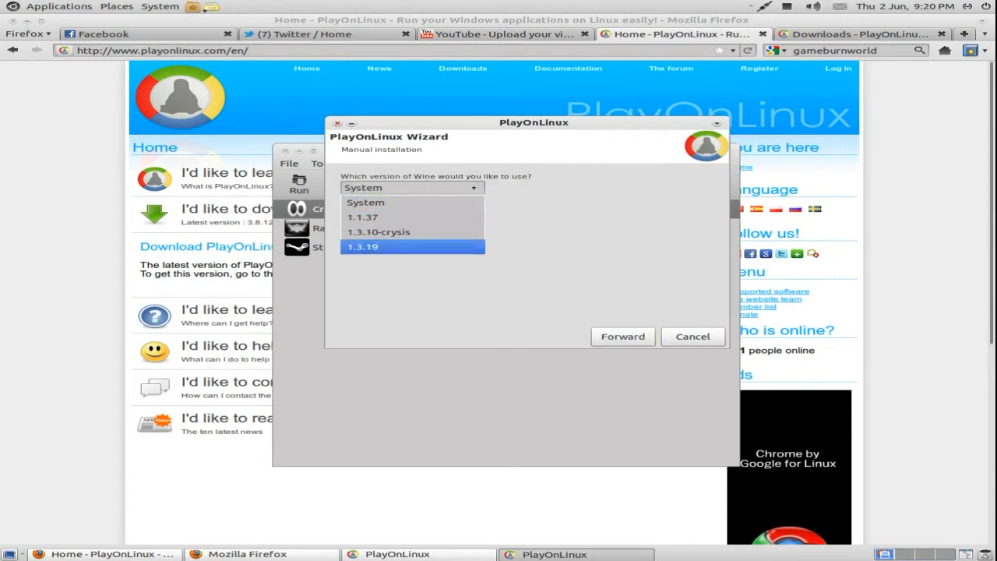
left_click(378, 231)
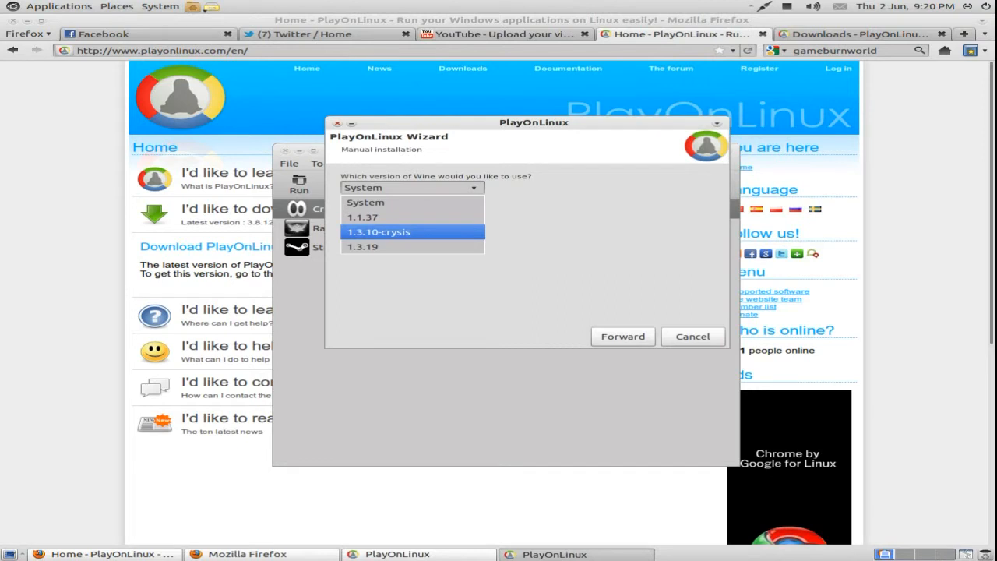
left_click(377, 231)
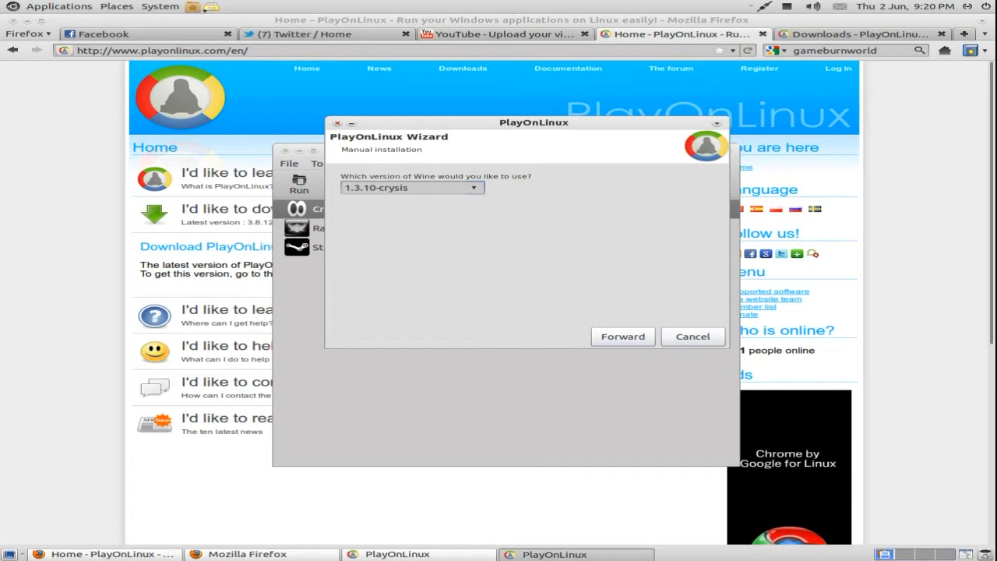
left_click(623, 335)
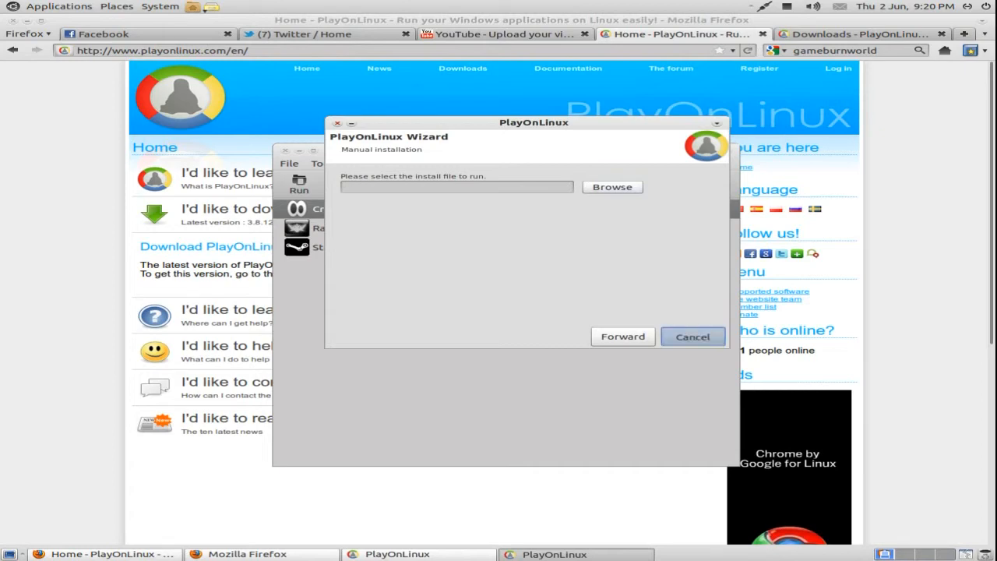
left_click(692, 337)
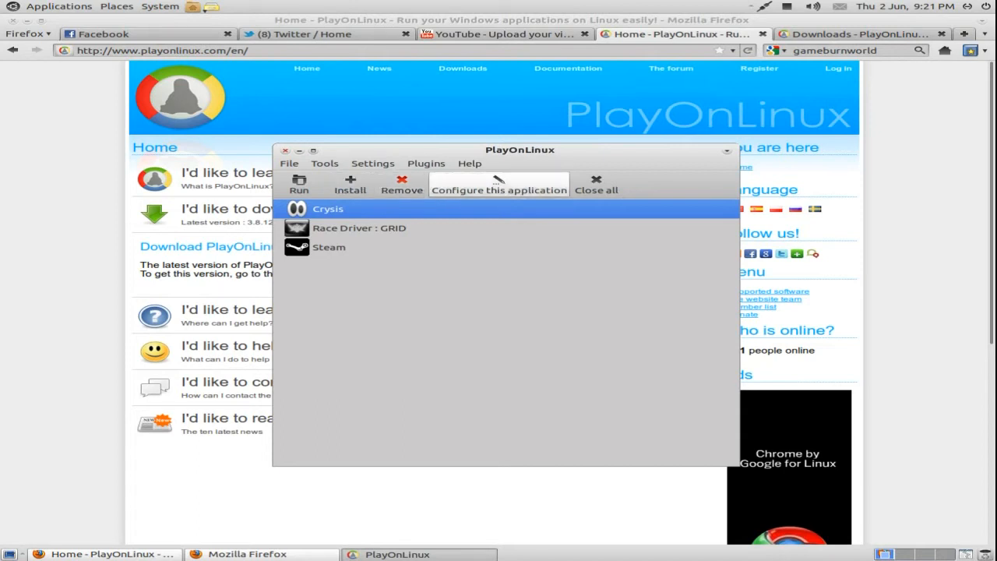
Step: Open Crysis's Wine configuration, browse Libraries and Audio, dismiss the driver notice and close
left_click(498, 189)
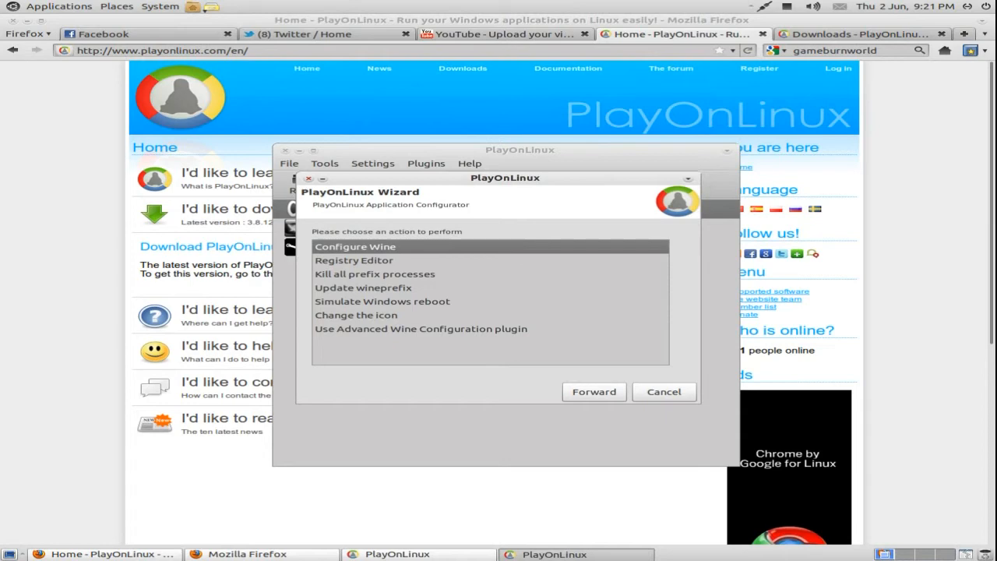
left_click(363, 287)
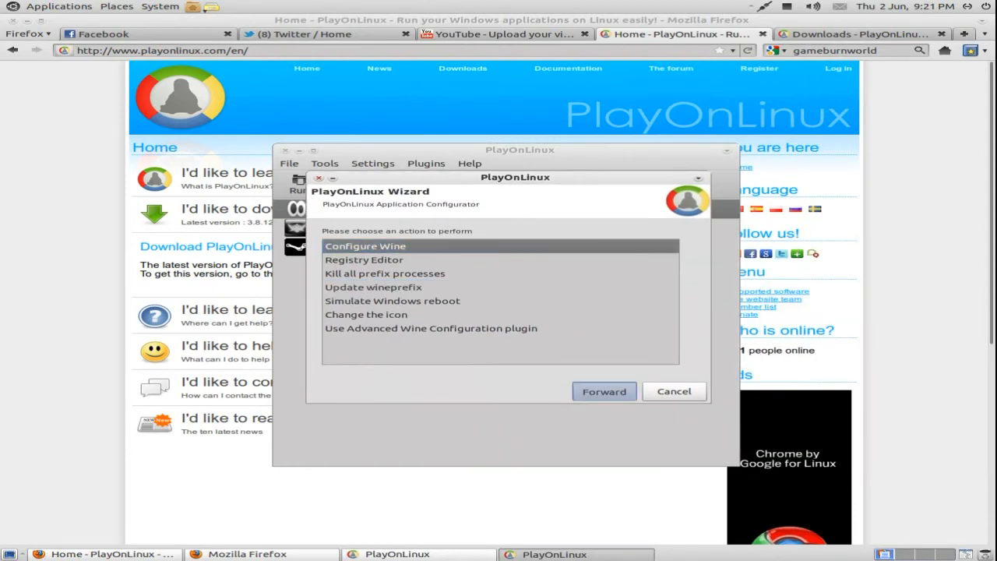
left_click(604, 391)
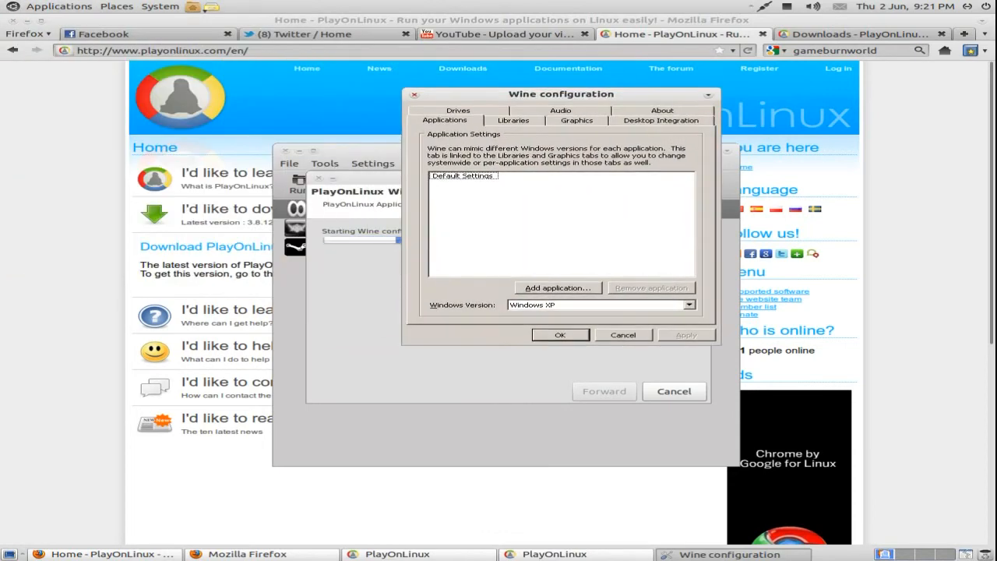
left_click(513, 120)
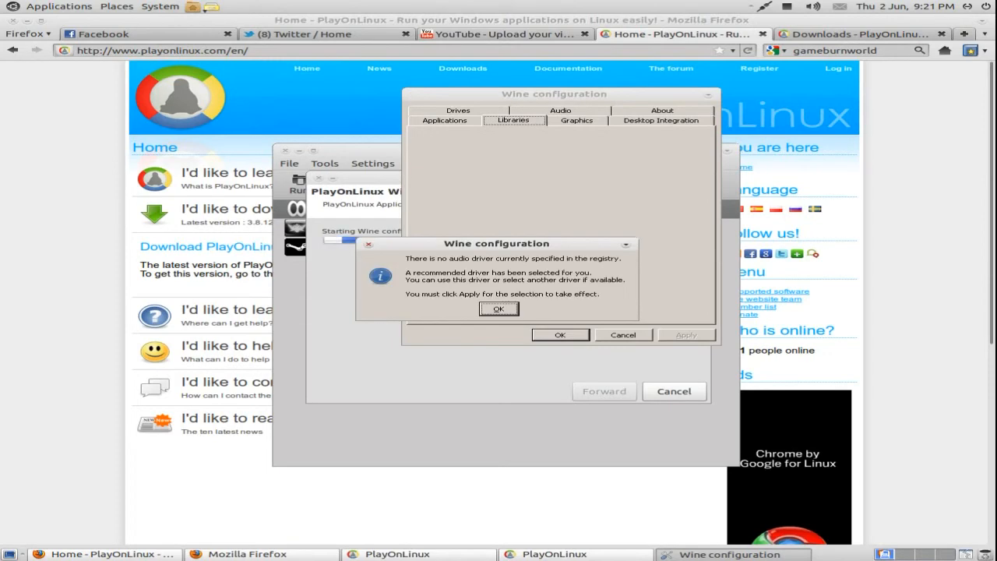
left_click(498, 308)
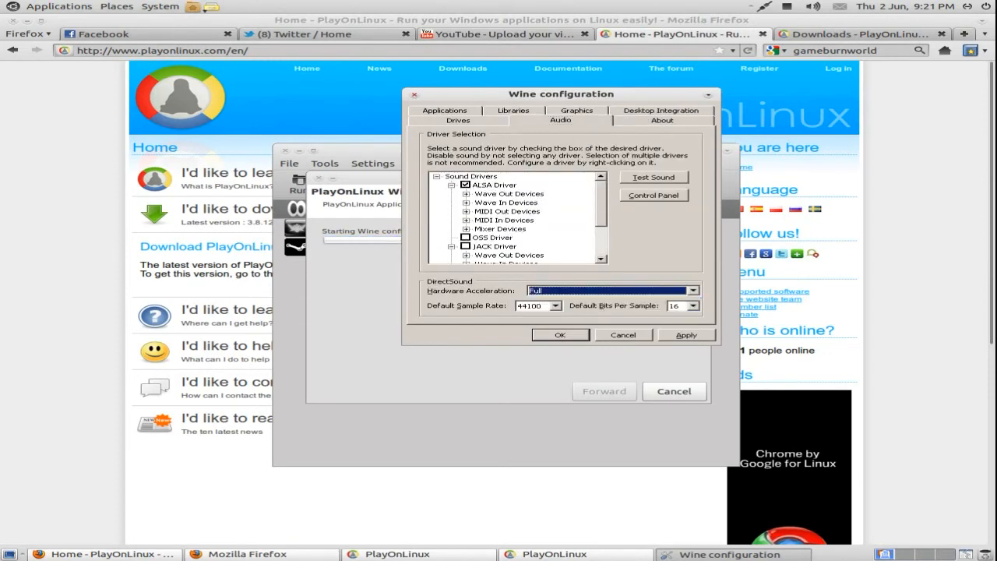
left_click(560, 334)
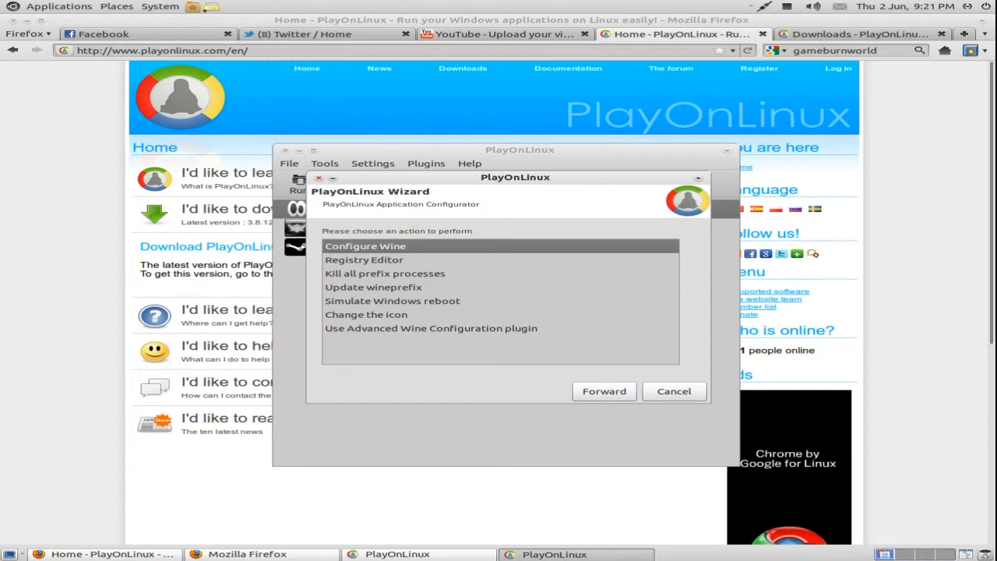
Step: Run the Advanced Wine Configuration plugin and choose Race Driver : GRID as the game
left_click(392, 301)
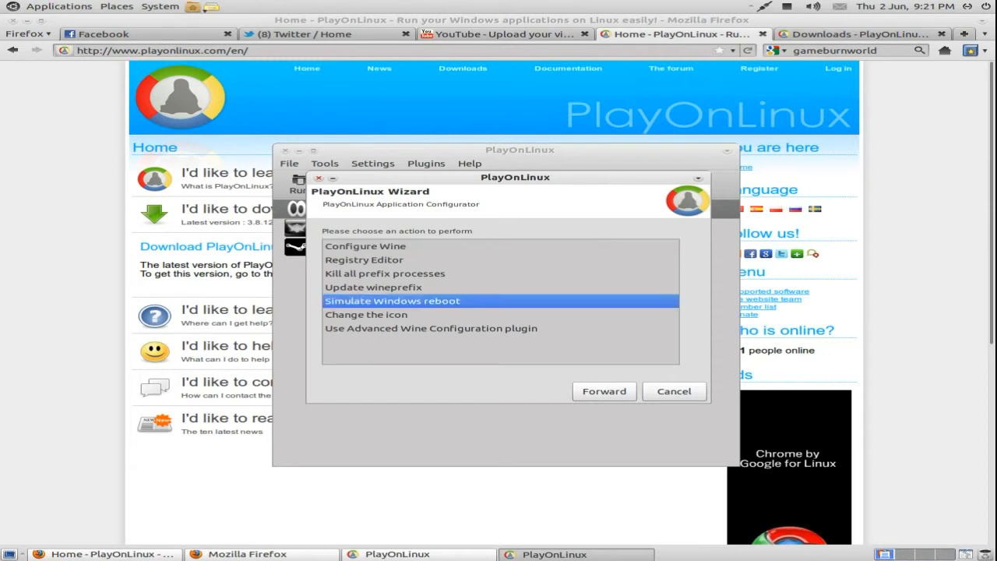
left_click(430, 328)
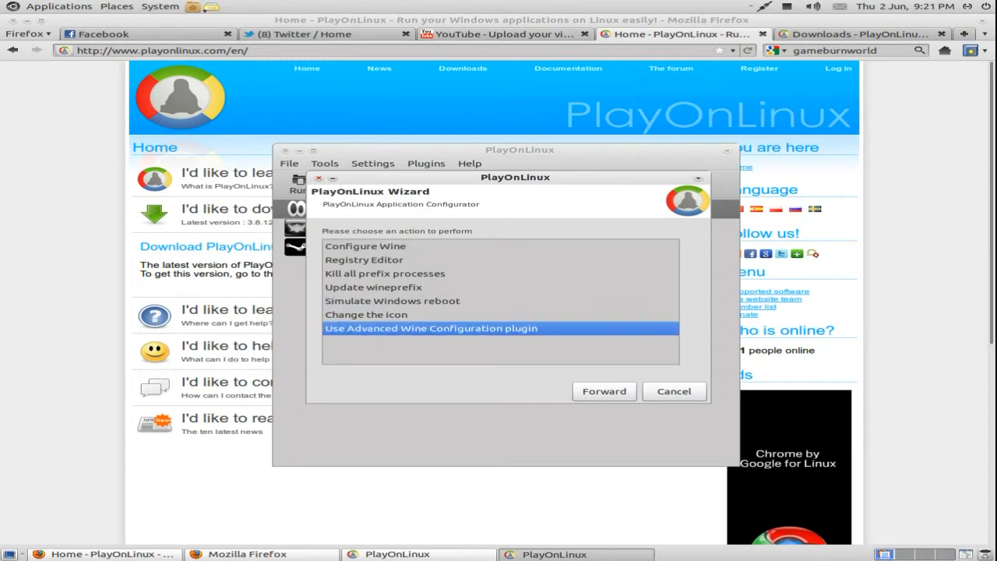
left_click(604, 391)
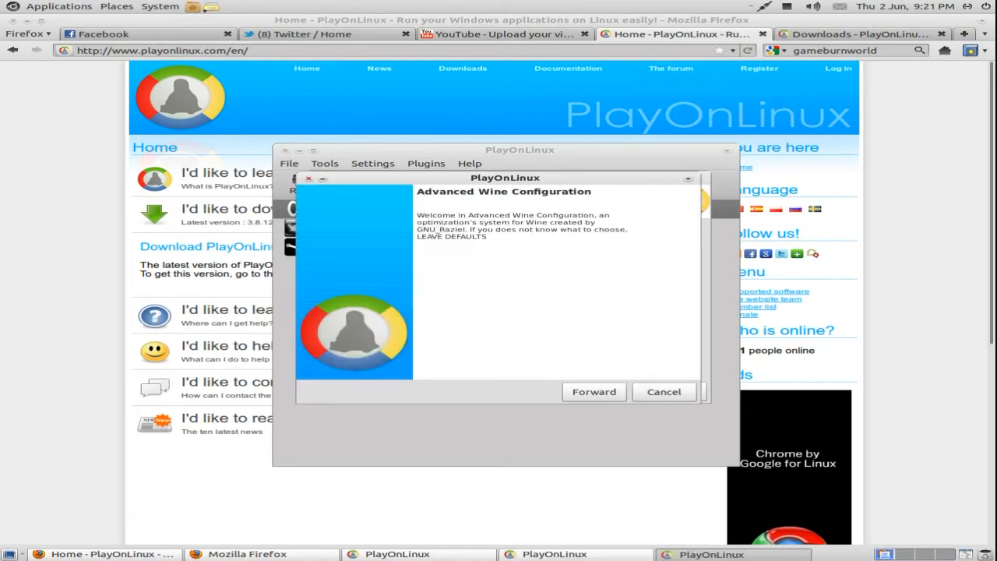
left_click(594, 391)
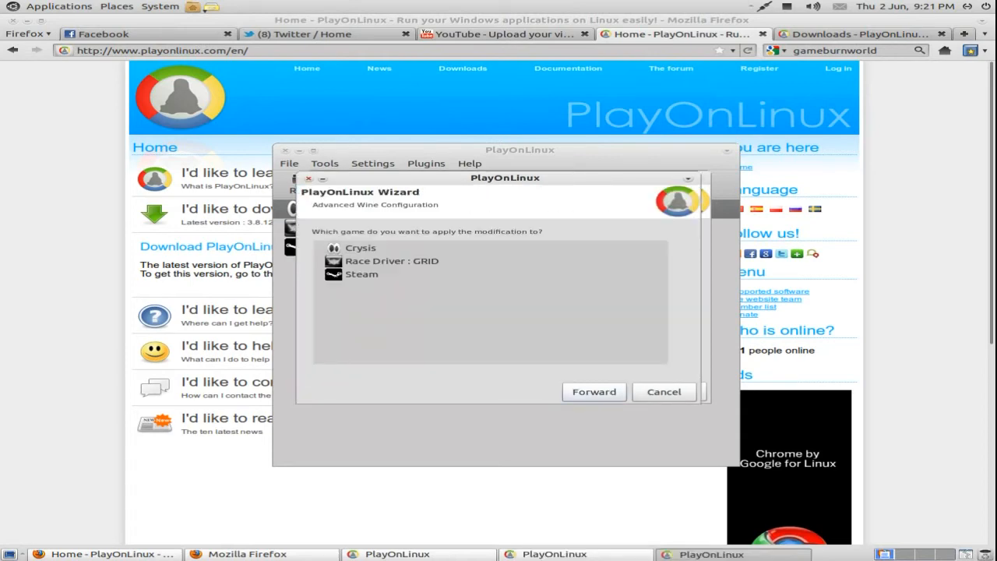
left_click(392, 261)
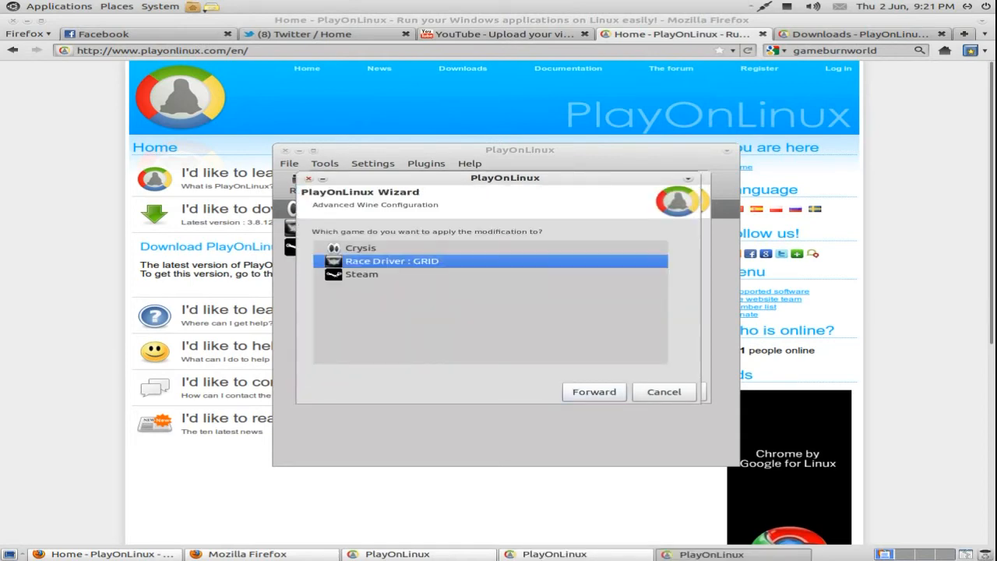
left_click(593, 392)
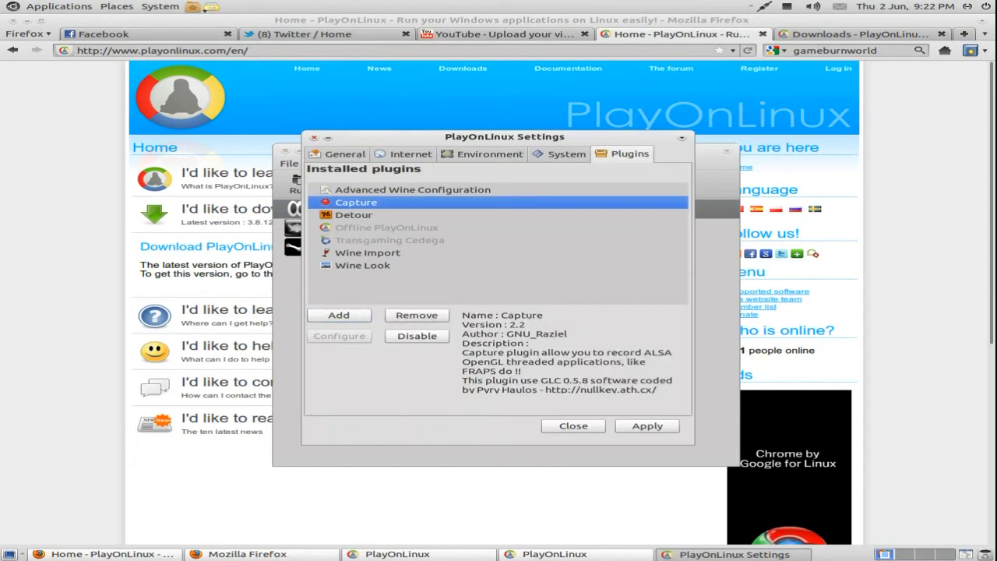
Step: View the Advanced Wine Configuration plugin details, then bring the Firefox homepage forward
left_click(412, 190)
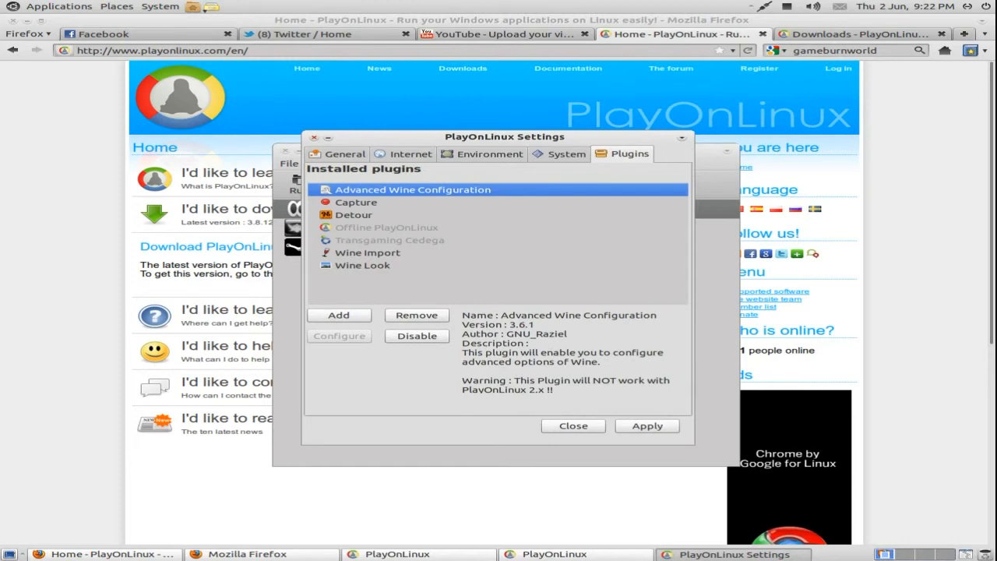
left_click(572, 426)
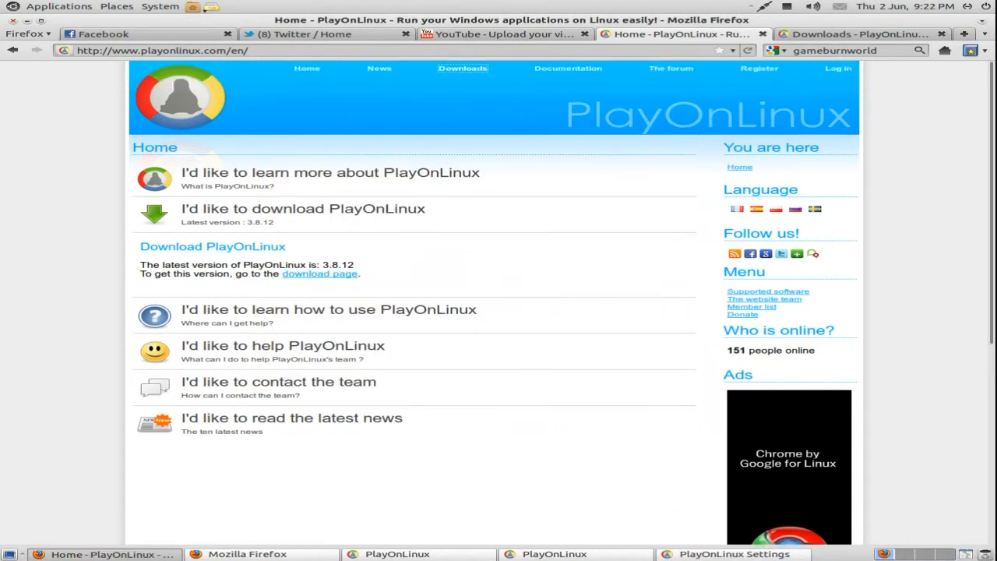
Step: Browse downloads-page plugins, cancel the WineLook_0.3.pol download, and scroll the Wine packages
left_click(462, 68)
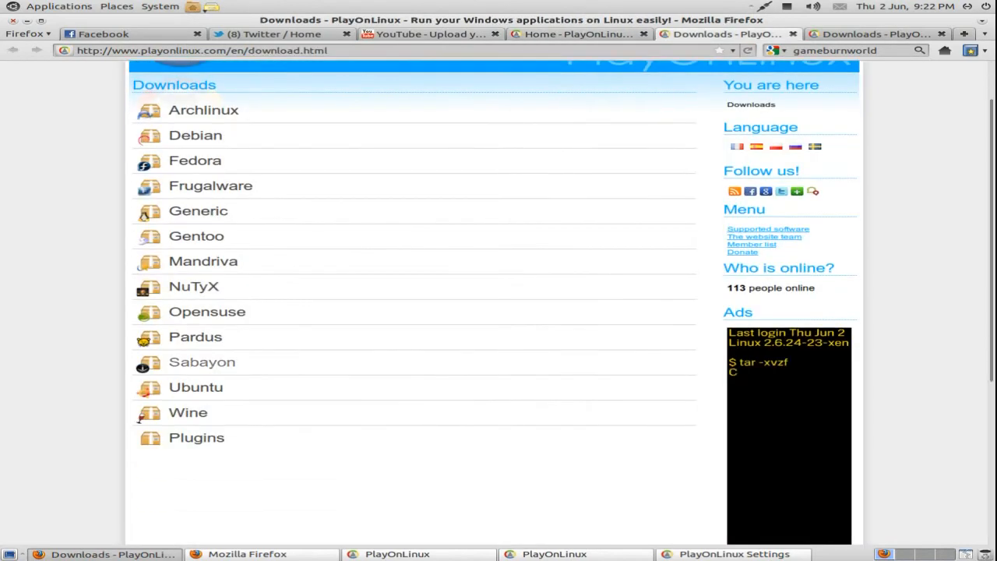
scroll("down", 3)
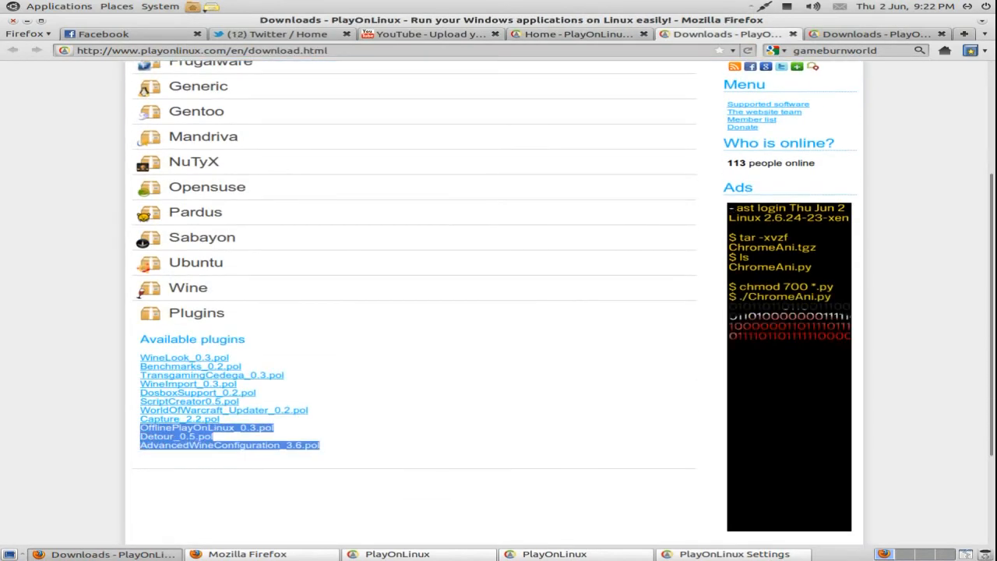
left_click(184, 356)
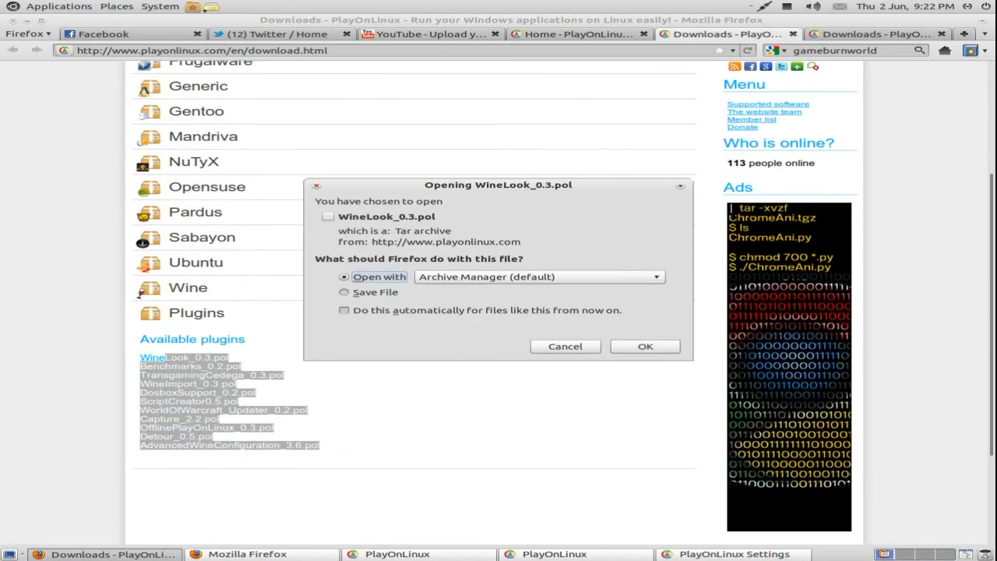
left_click(565, 346)
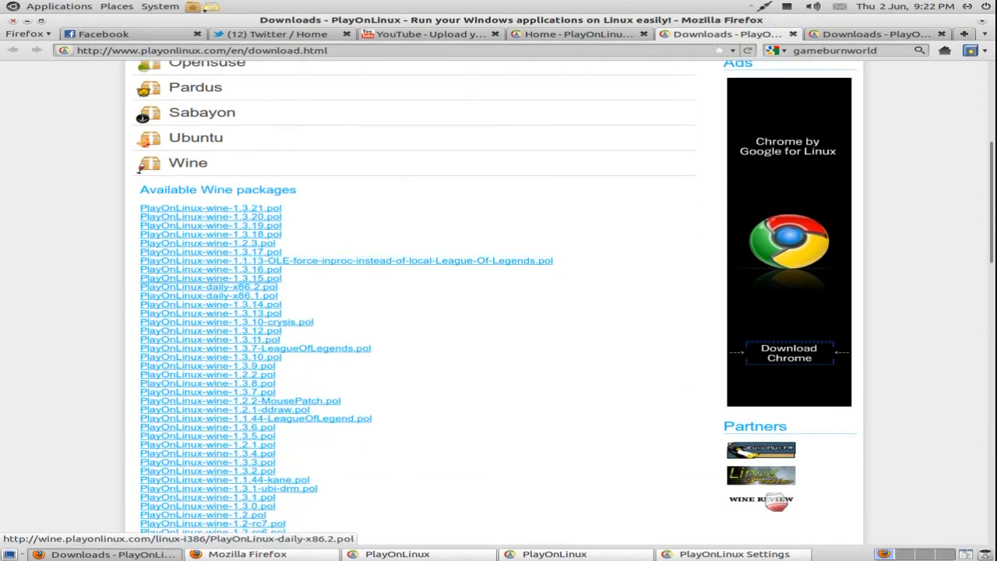
scroll("down", 3)
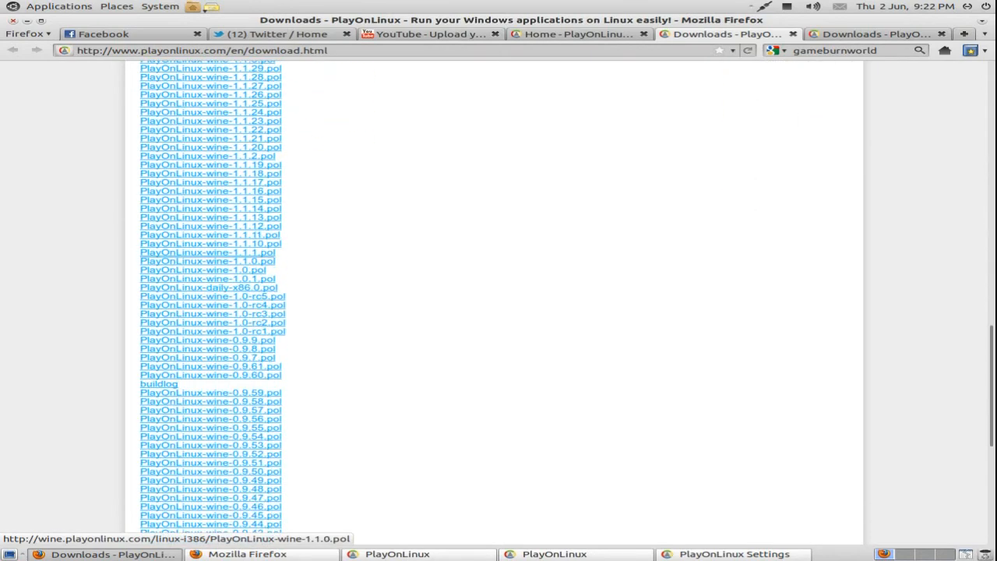
scroll("down", 3)
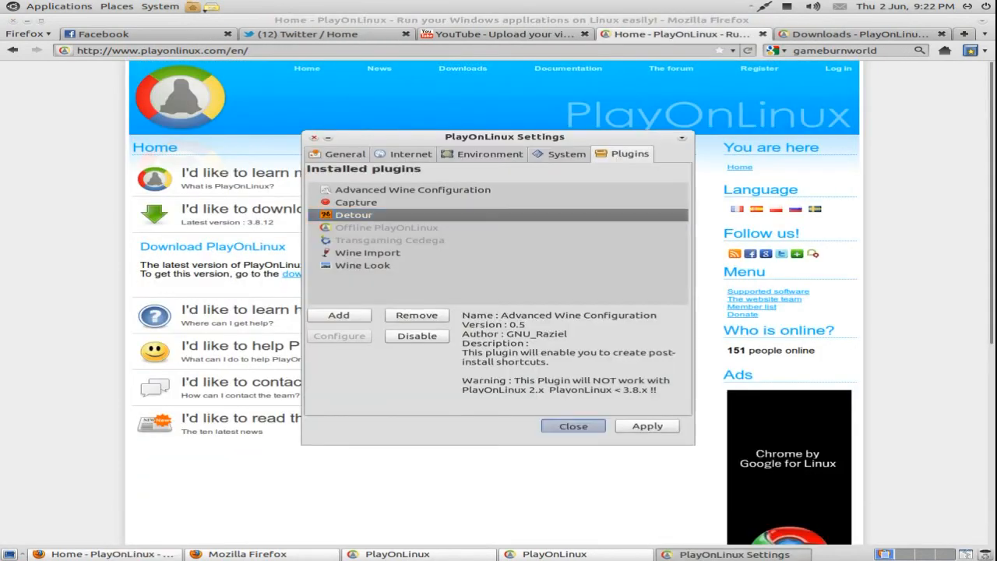
Step: Close settings and select the 1.1.44-LeagueOfLegend version in the Wine versions manager
left_click(572, 425)
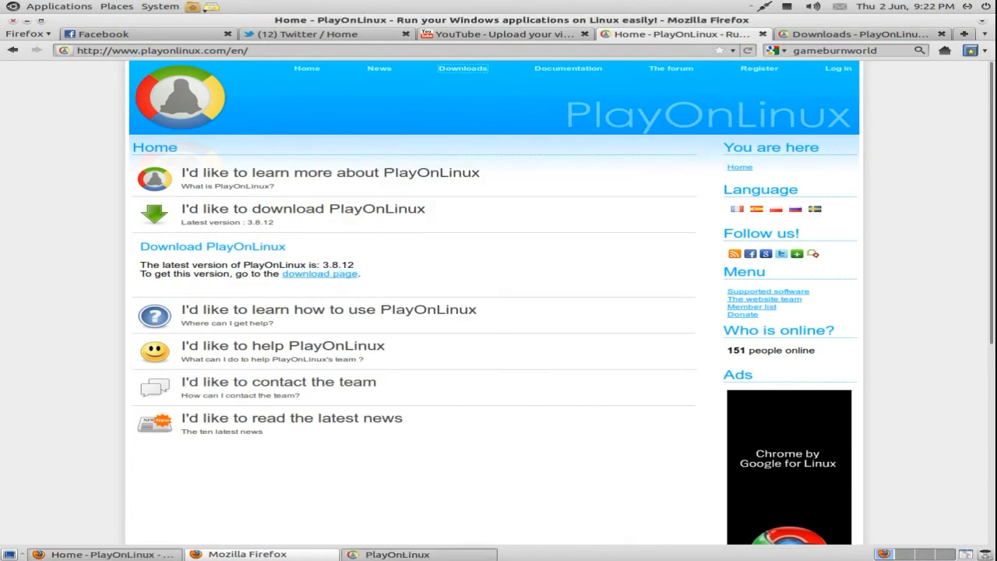
left_click(324, 163)
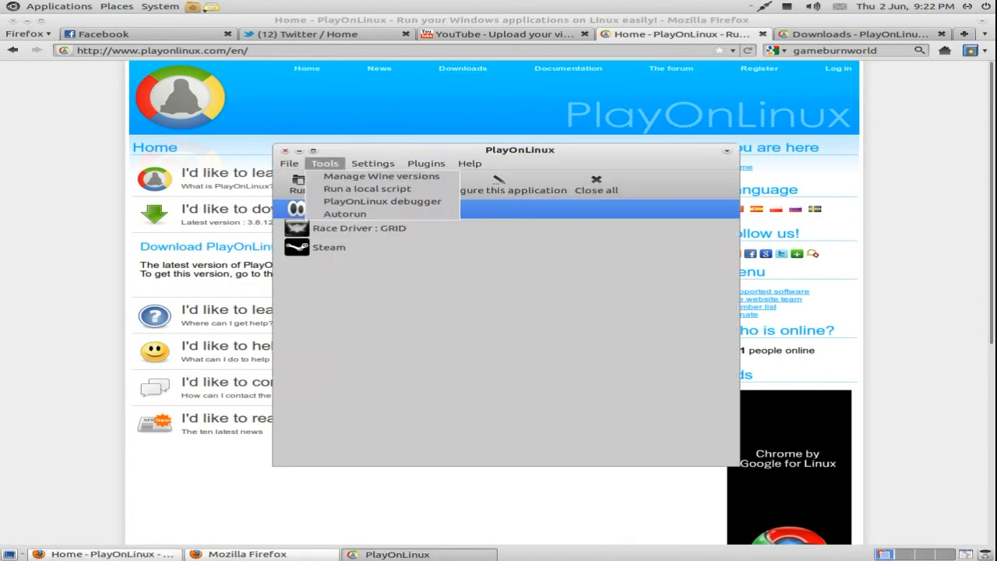
left_click(381, 175)
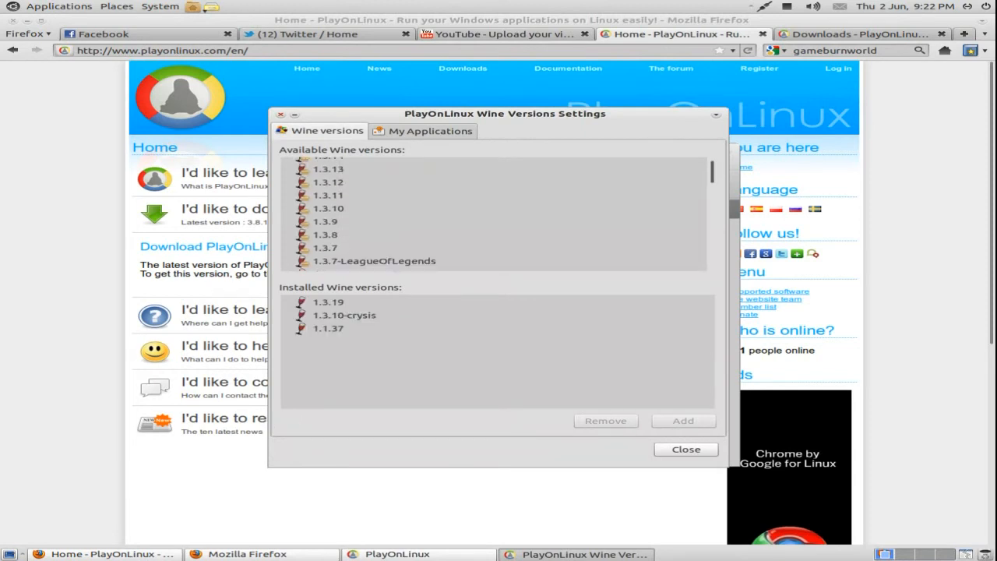
scroll("down", 3)
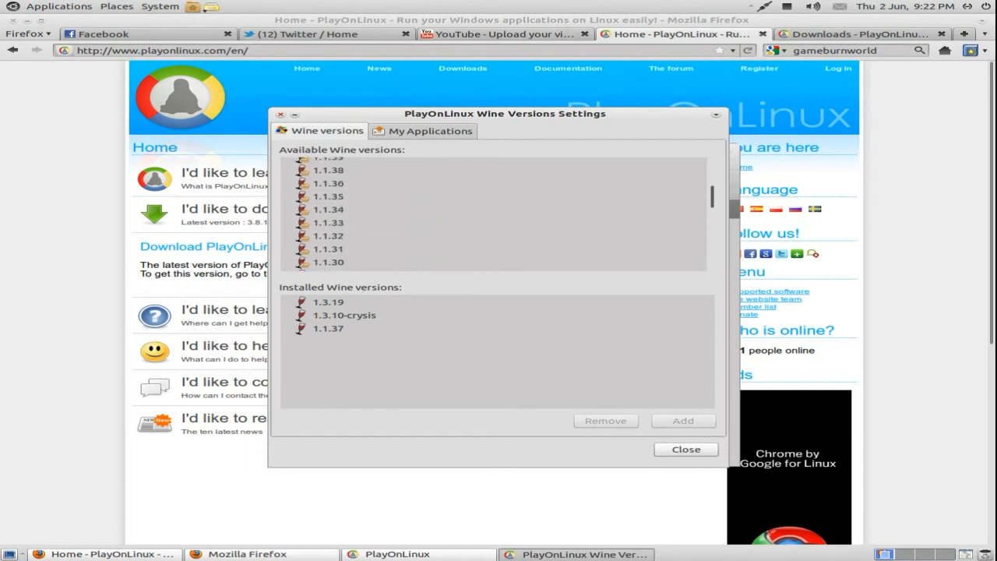
left_click(374, 198)
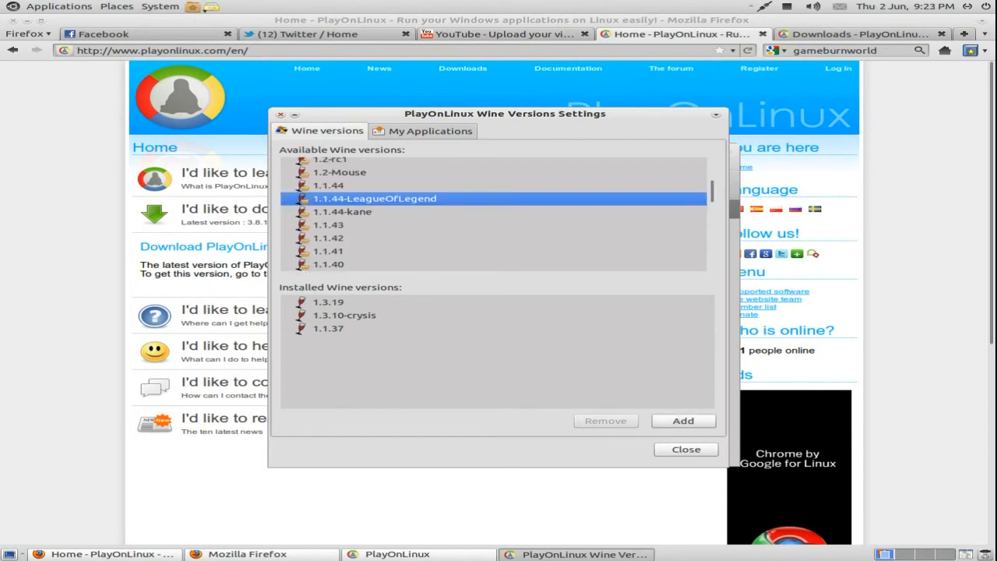
Step: Browse the other installed Wine versions, check each application's assigned version, then close the manager
left_click(342, 211)
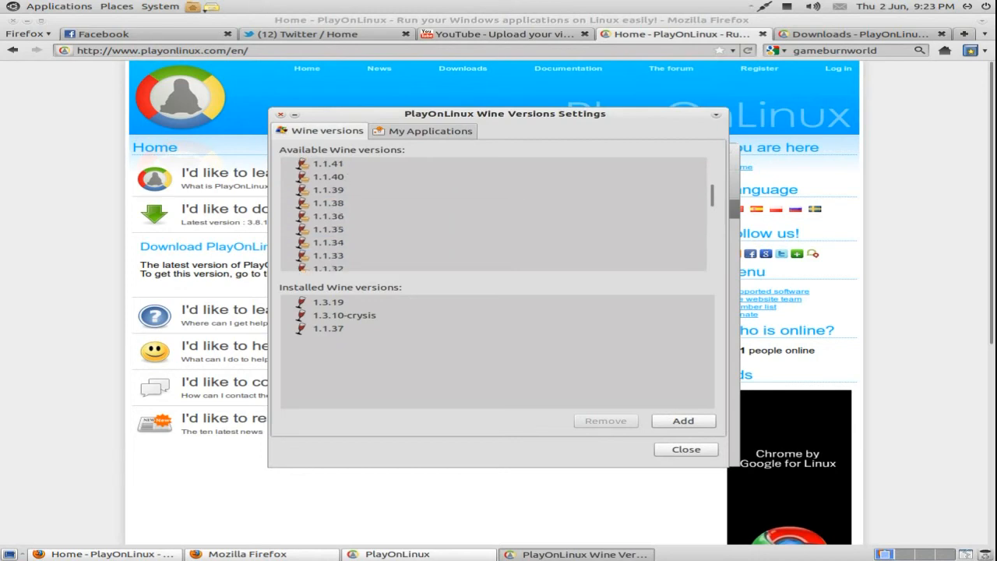
scroll("down", 3)
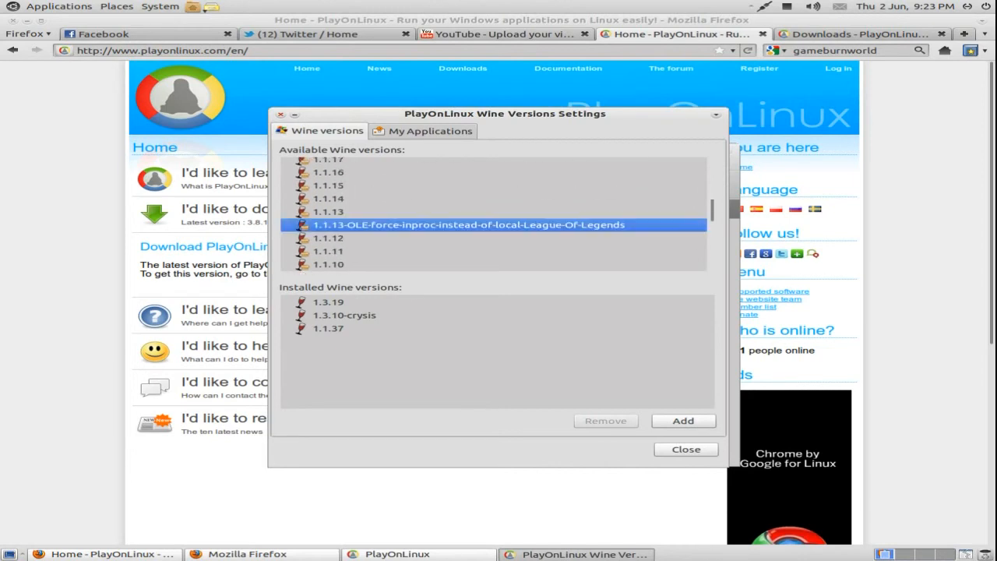
scroll("down", 3)
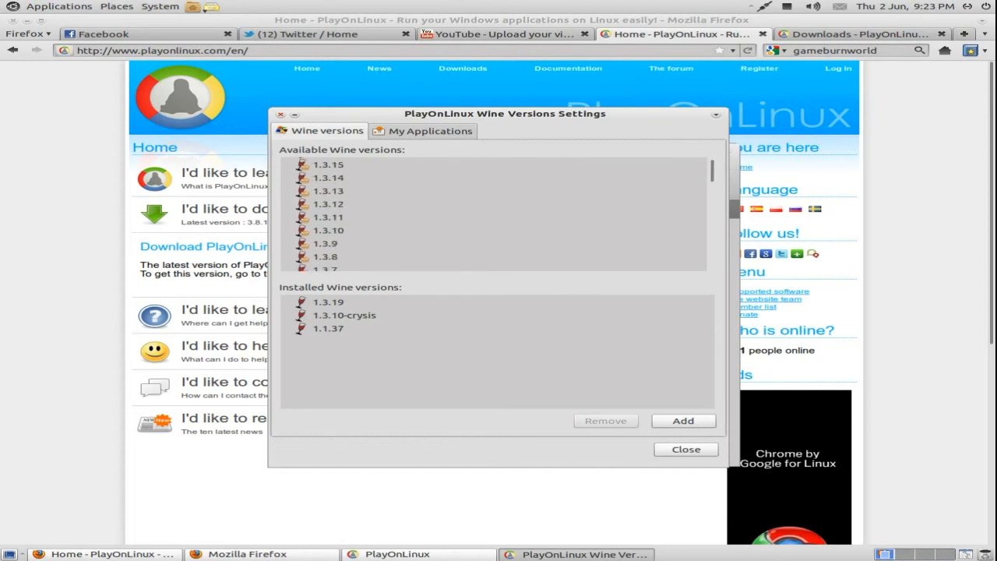
left_click(344, 314)
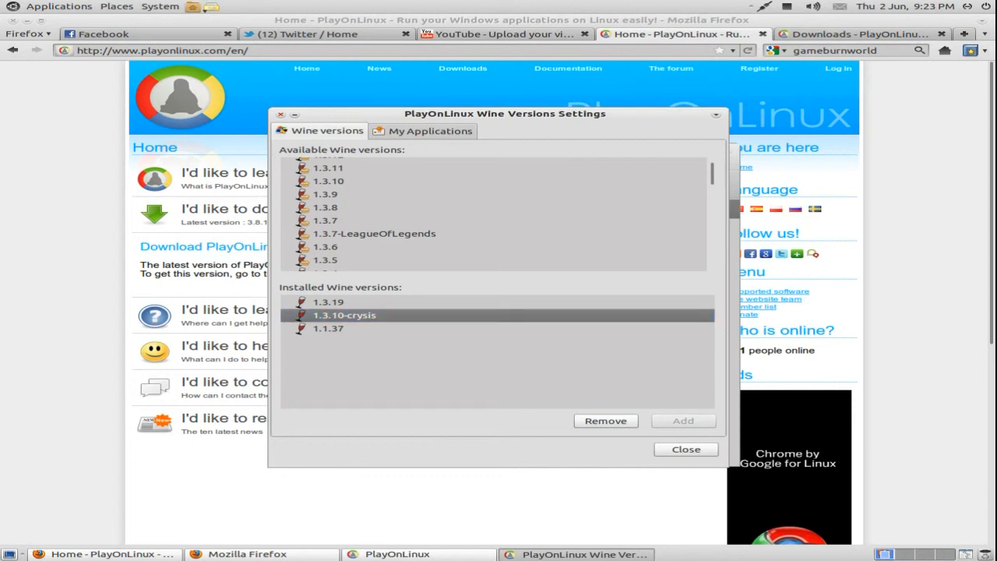
left_click(430, 130)
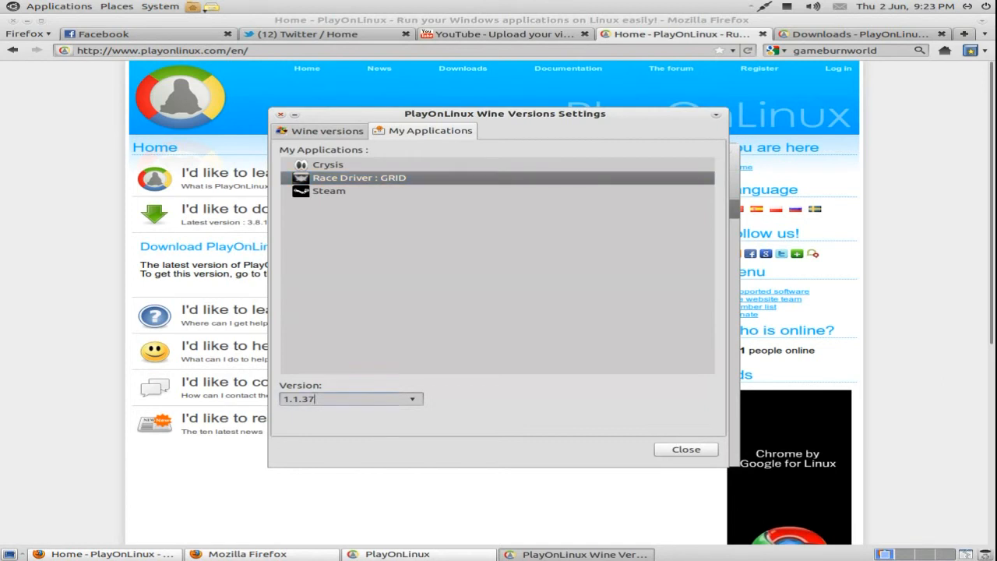
left_click(328, 164)
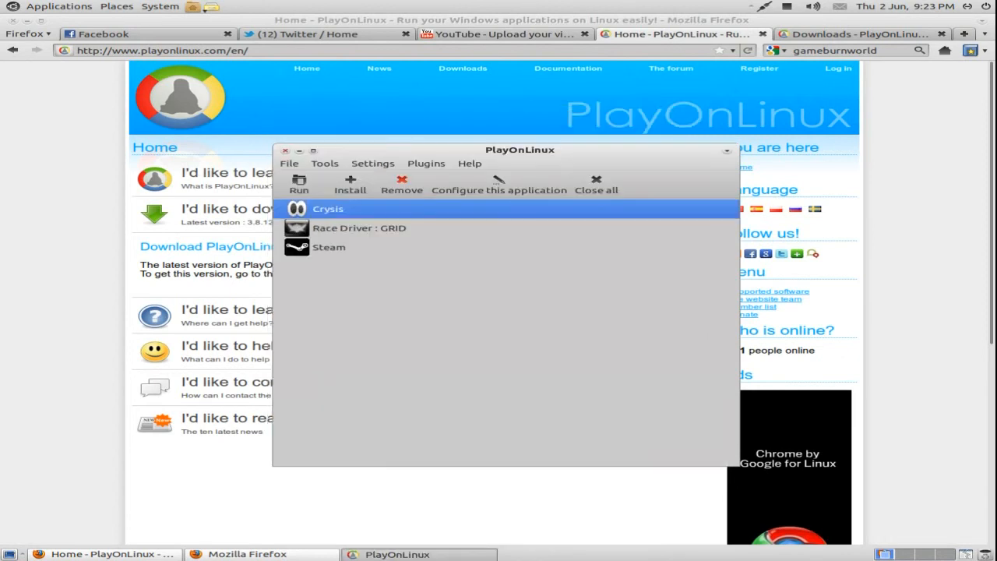
left_click(373, 163)
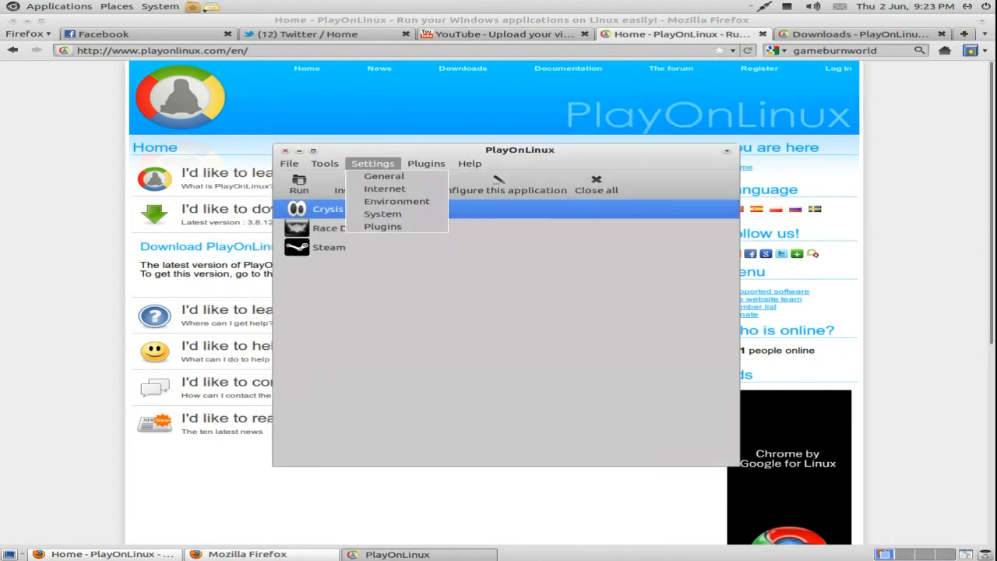
left_click(383, 175)
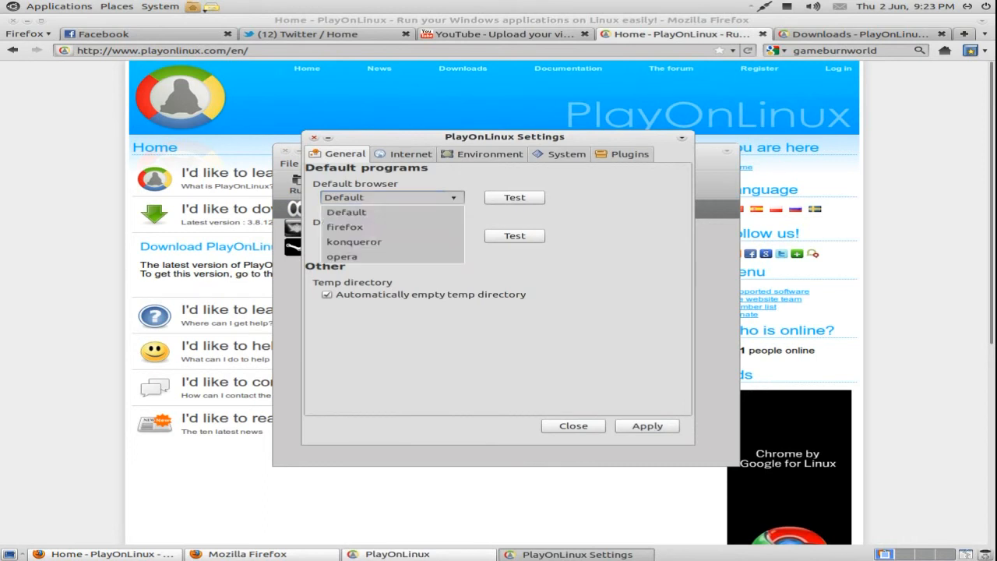
left_click(402, 154)
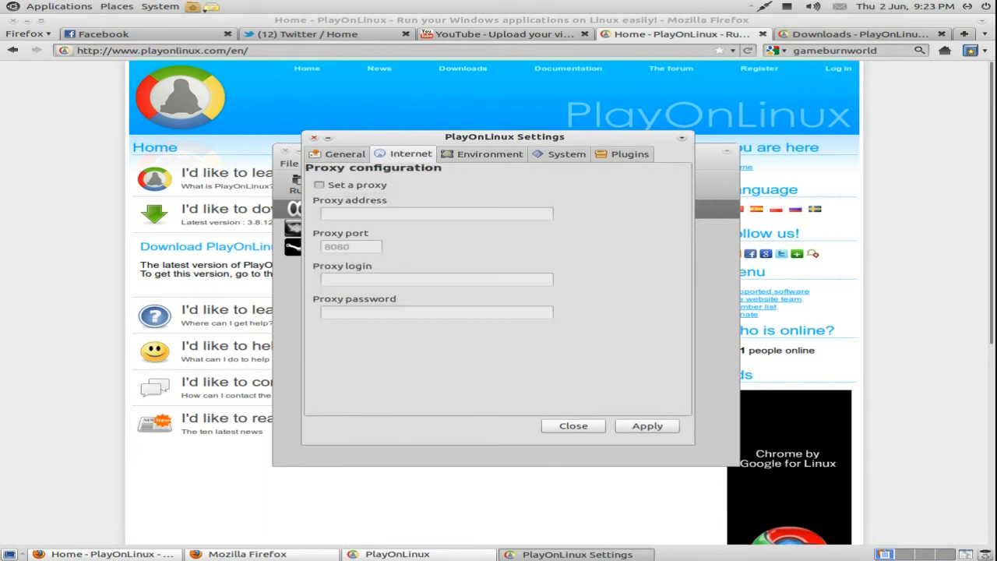
left_click(489, 154)
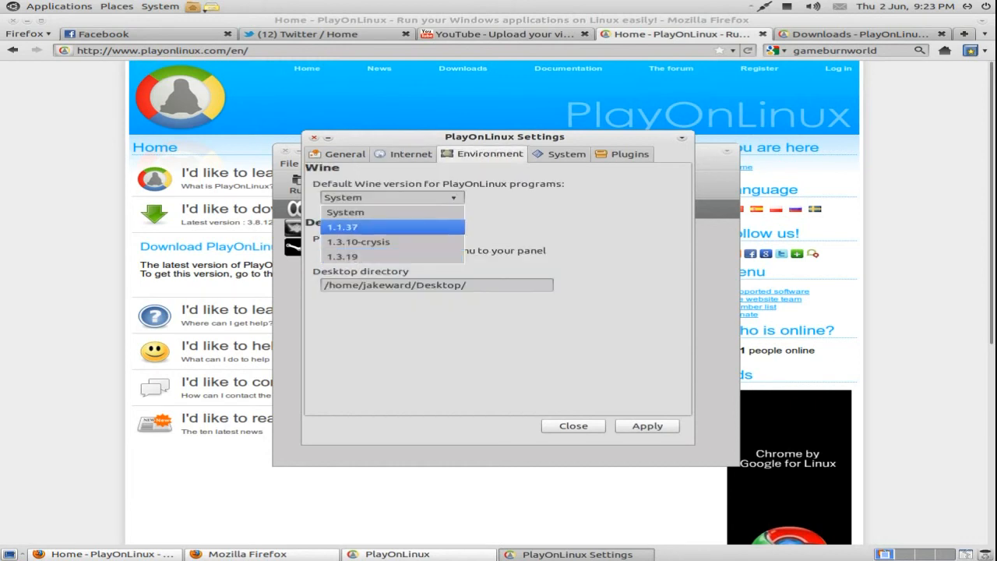
left_click(345, 212)
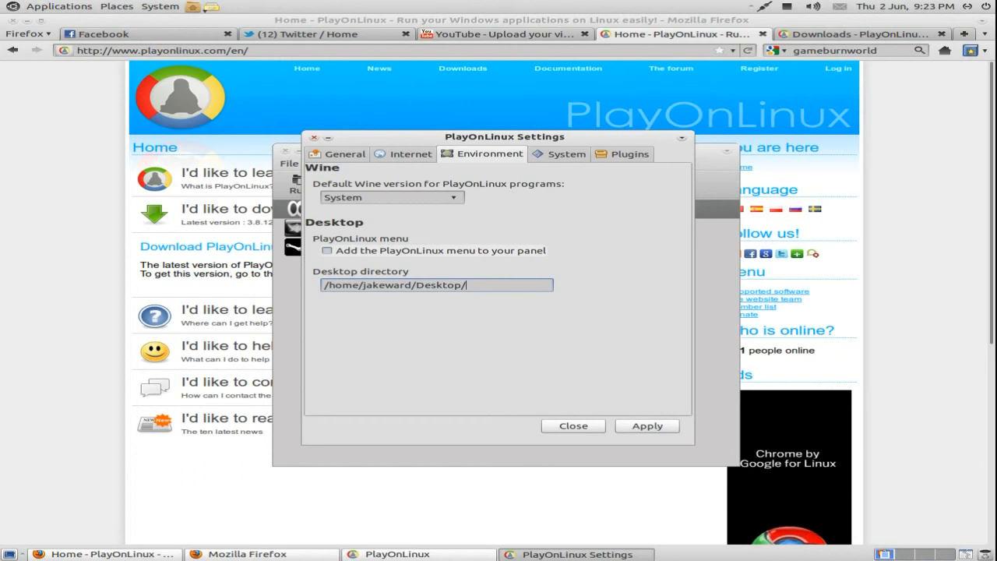
left_click(566, 153)
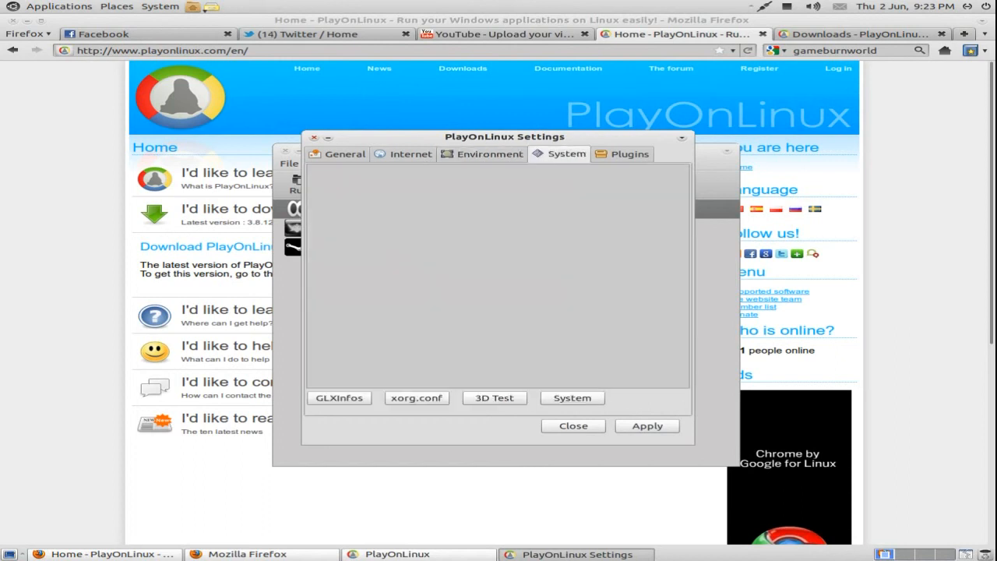
left_click(493, 398)
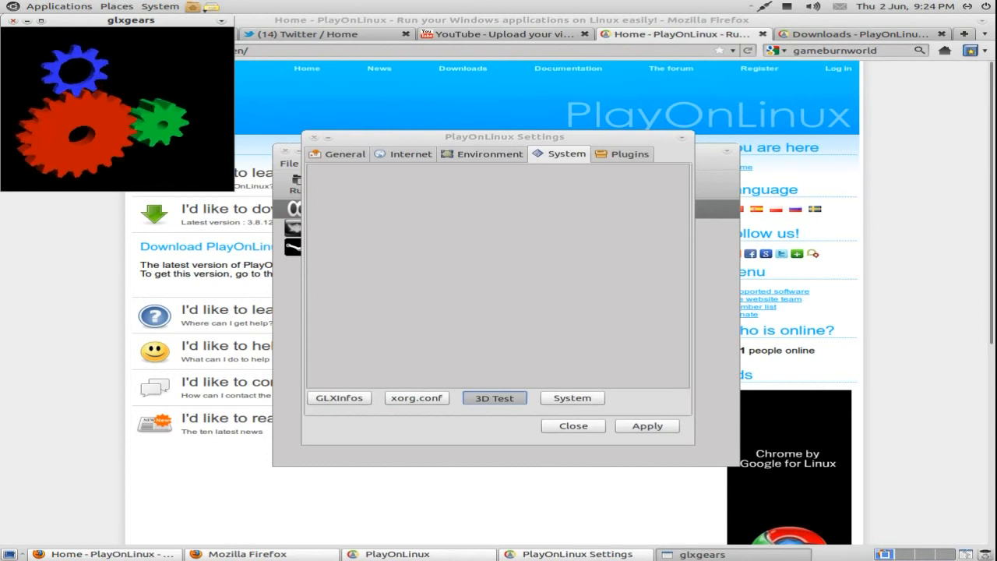
left_click(630, 153)
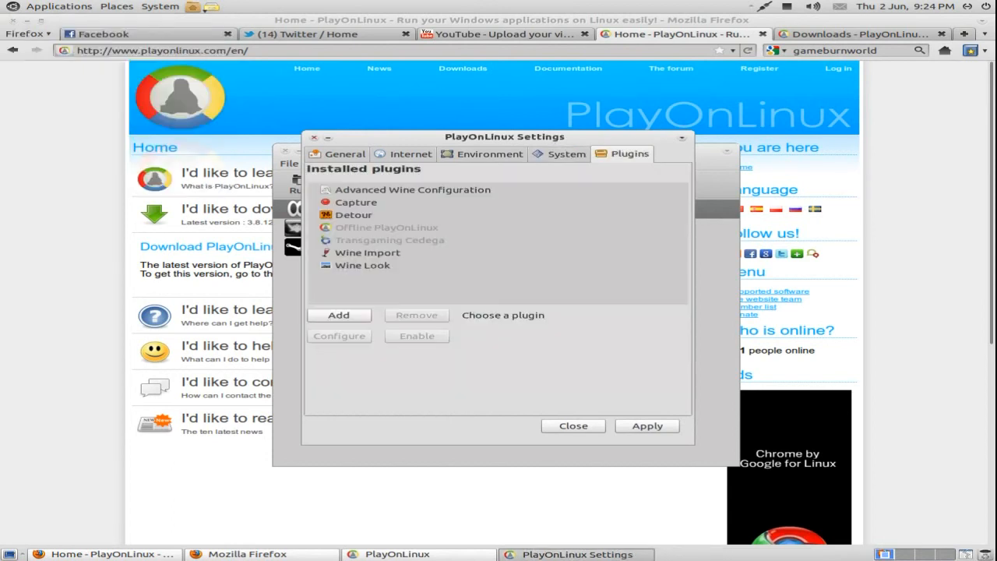
left_click(367, 252)
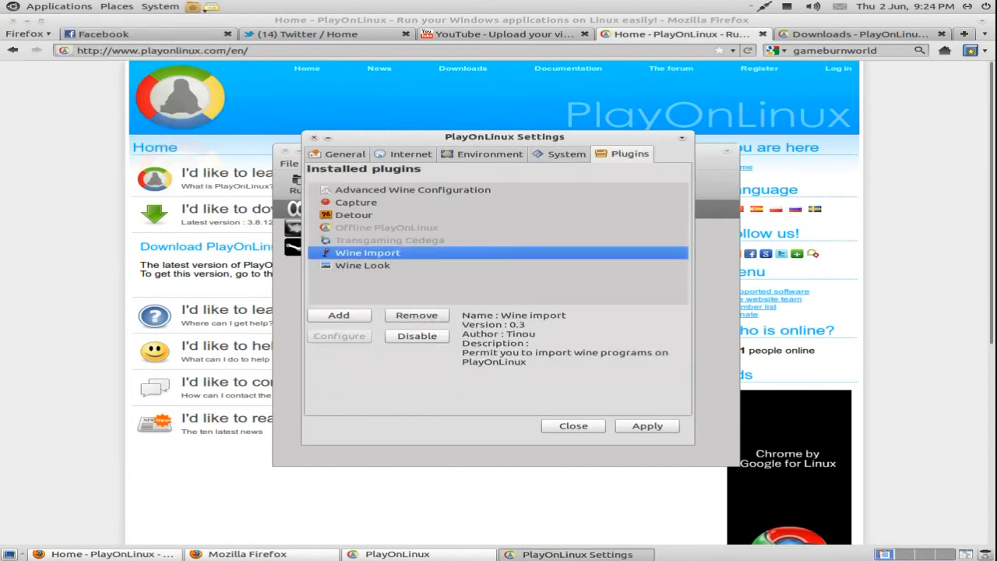
left_click(573, 426)
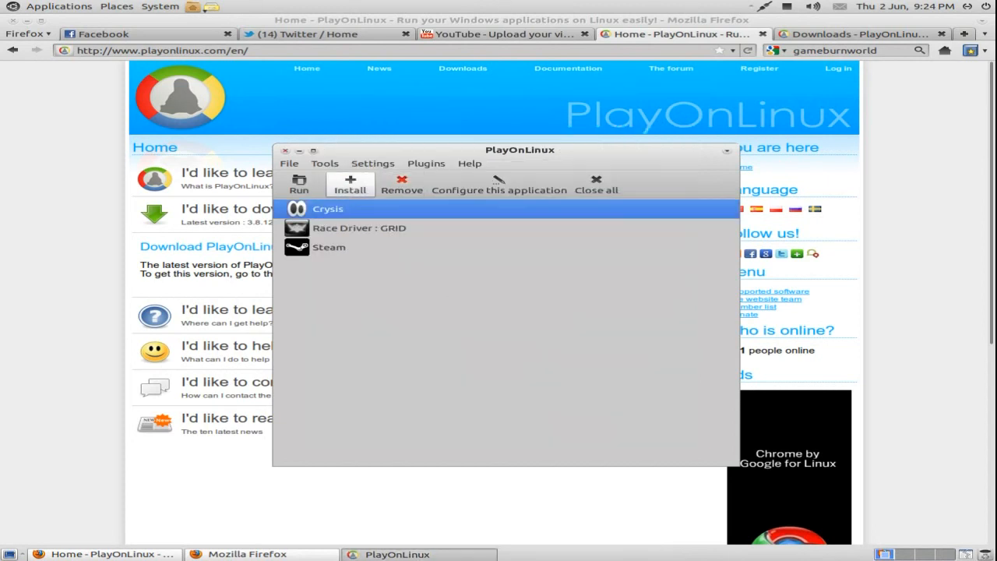
Step: Briefly reopen PlayOnLinux's Settings menu, then minimize the main window to reveal the website
left_click(289, 163)
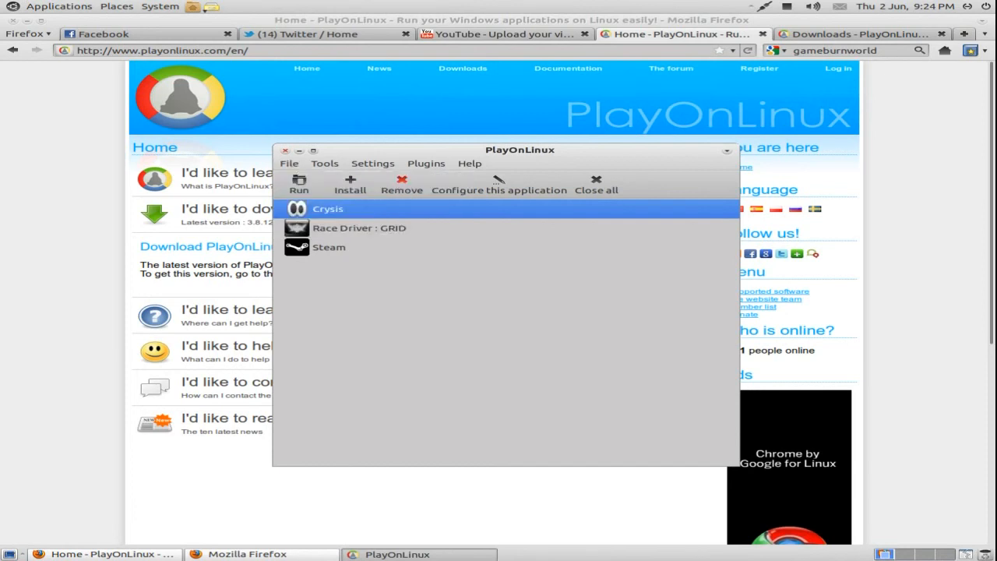
left_click(372, 163)
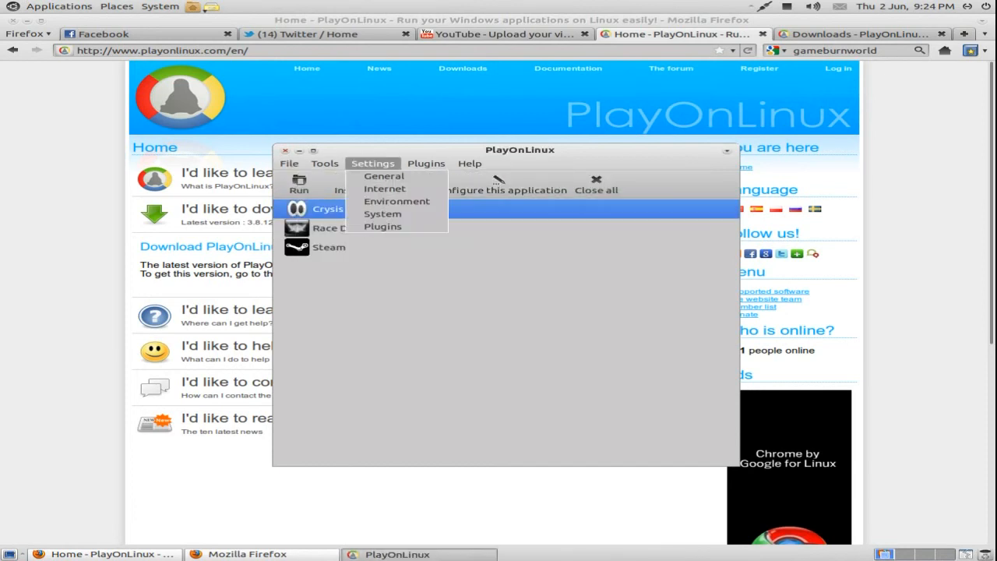
left_click(372, 163)
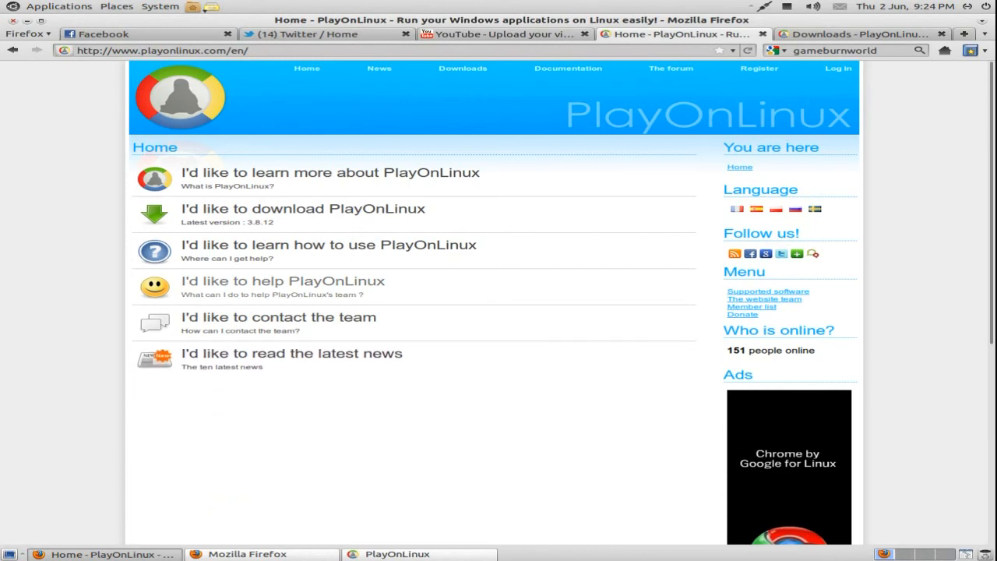
Step: Expand 'I'd like to help' and 'learn how to use', visit General discussion, then reach Downloads
left_click(282, 281)
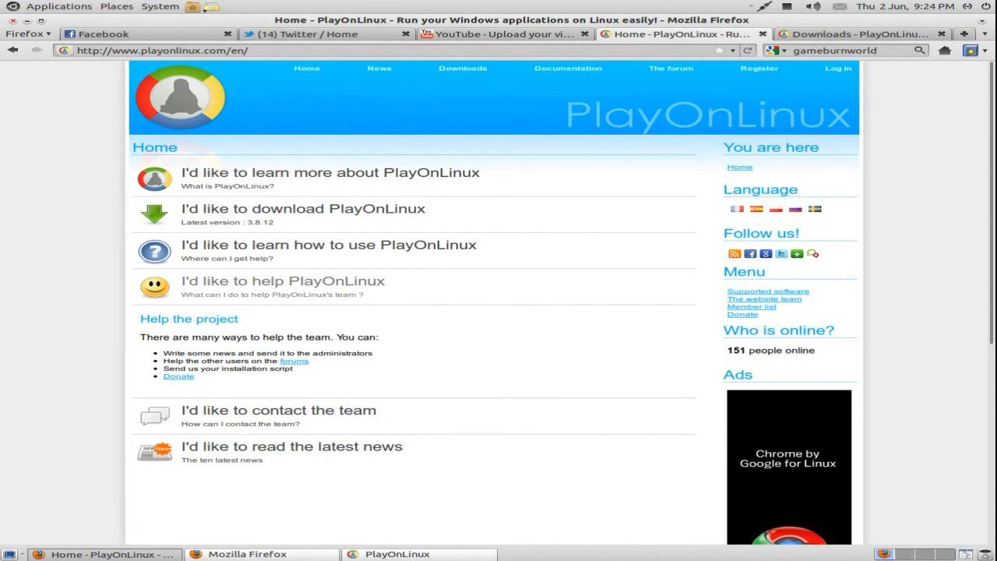
left_click(328, 244)
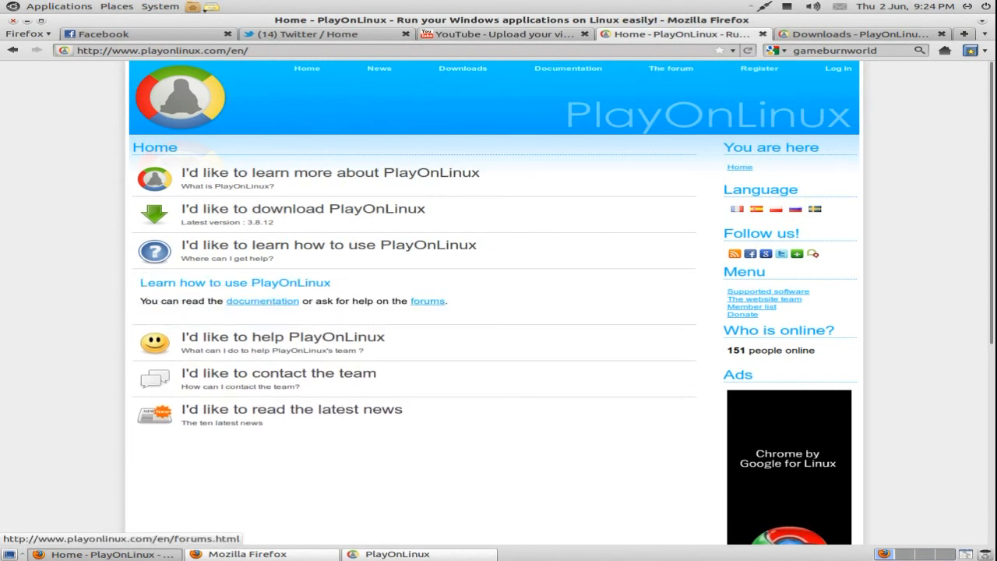
left_click(428, 300)
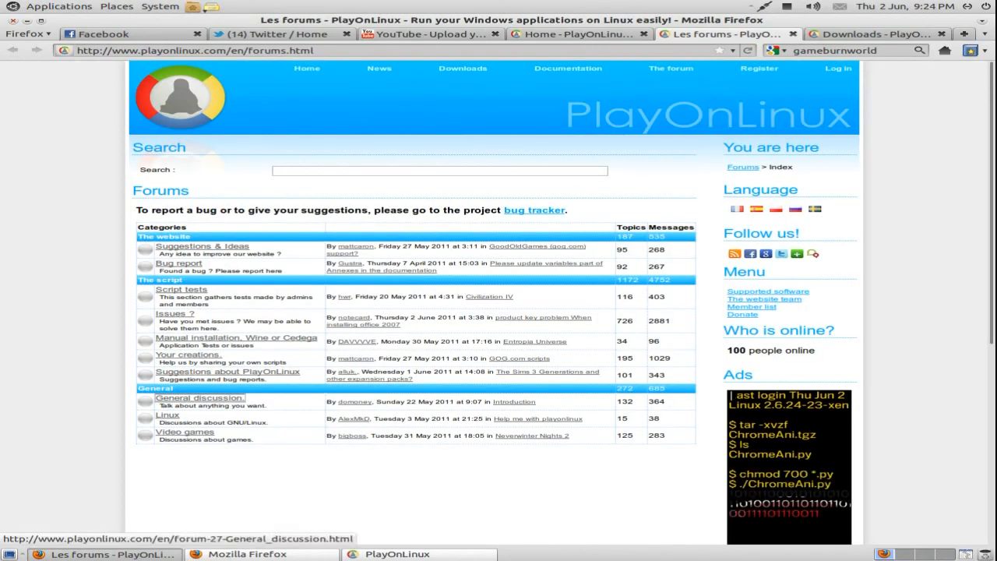
left_click(199, 398)
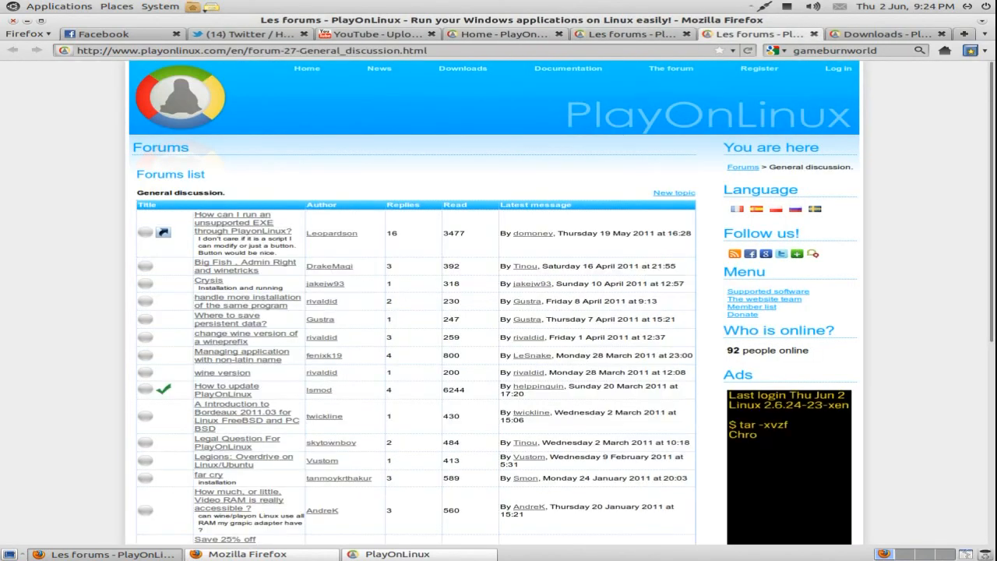
left_click(208, 279)
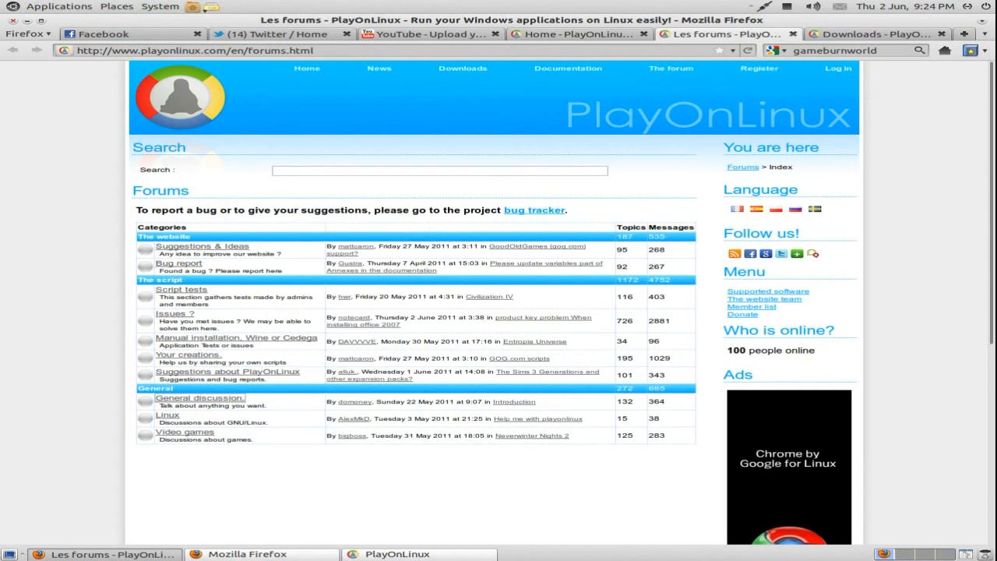
left_click(462, 68)
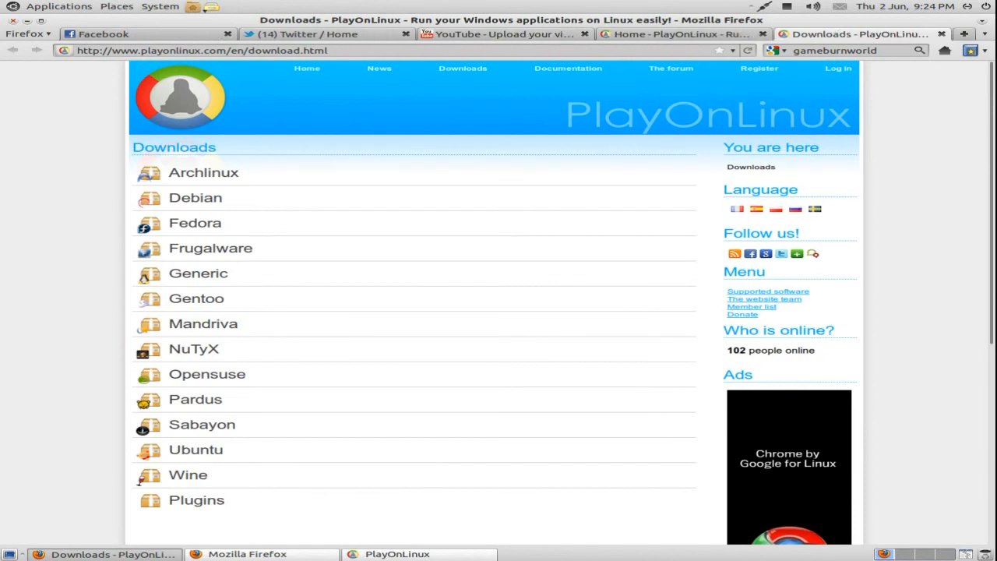
Step: Restore the PlayOnLinux window and show its Tools menu listing Wine versions and local script
left_click(372, 164)
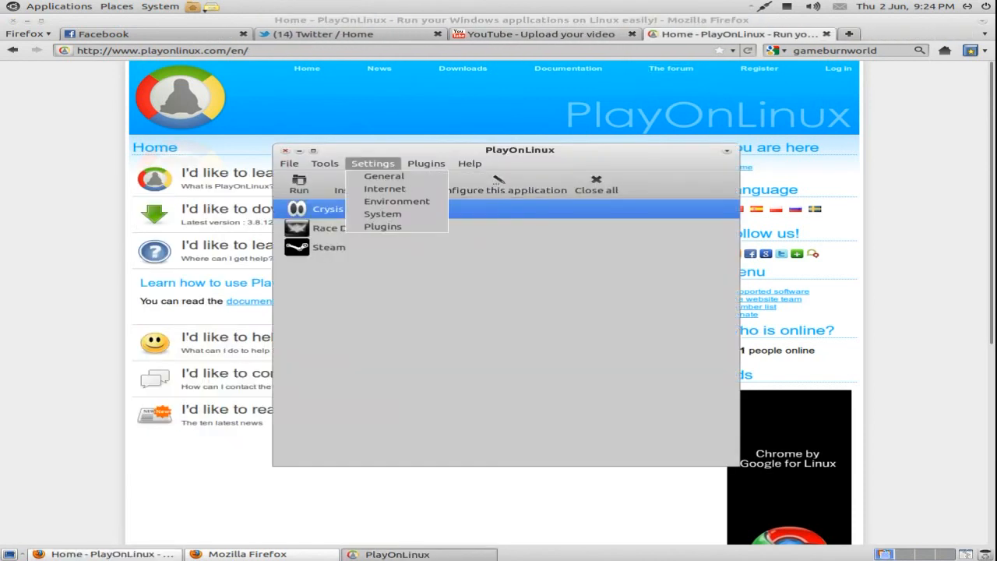
left_click(324, 163)
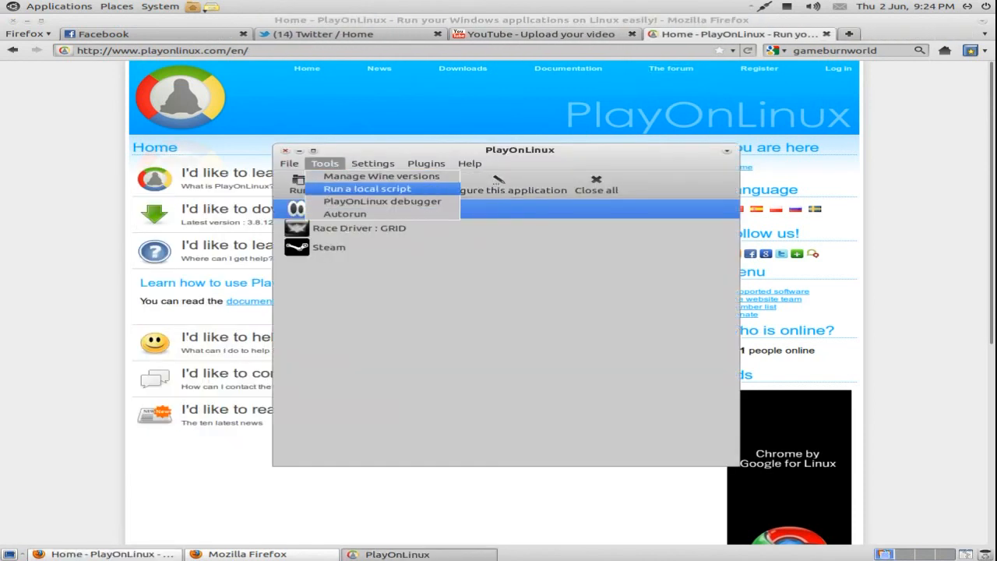